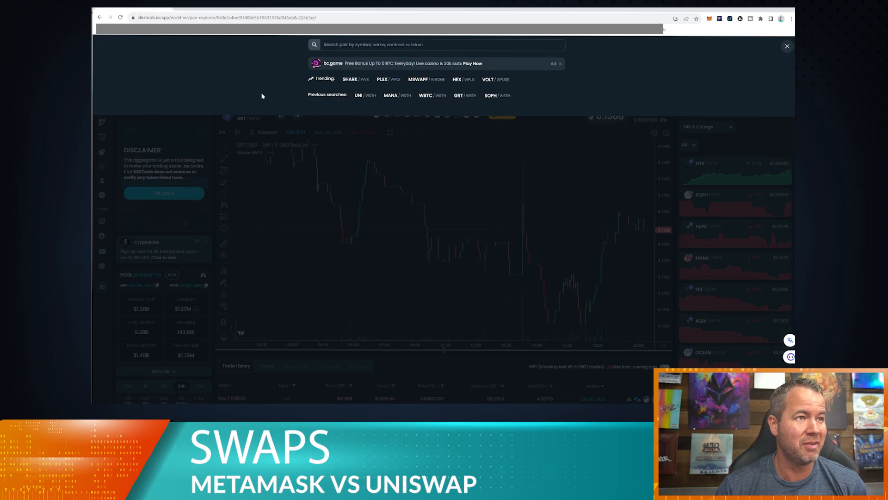
Copy the GRT contract address from the DEXTools pool panel after dismissing the pair search
{"action": "left_click", "coordinate": [787, 46]}
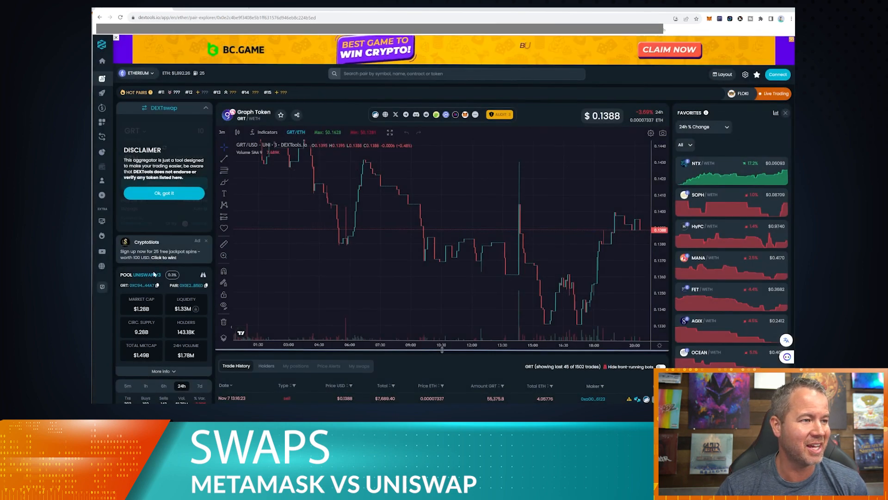
{"action": "mouse_move", "coordinate": [152, 274]}
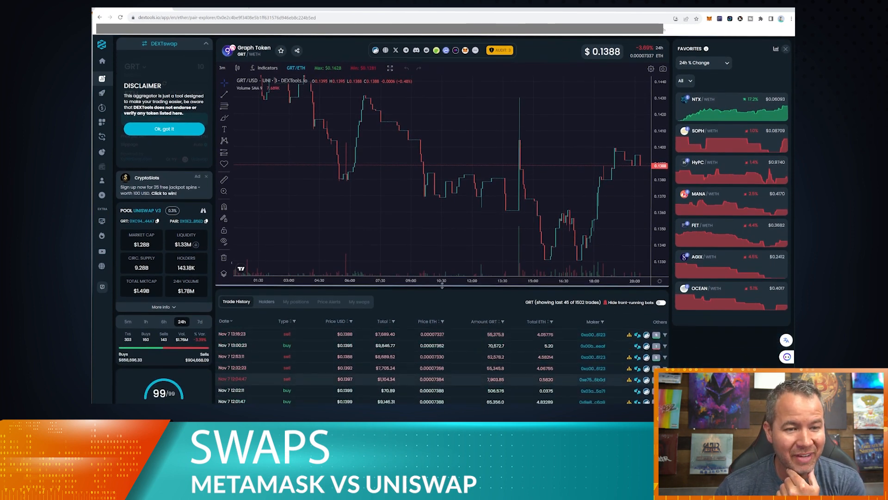
{"action": "mouse_move", "coordinate": [591, 367]}
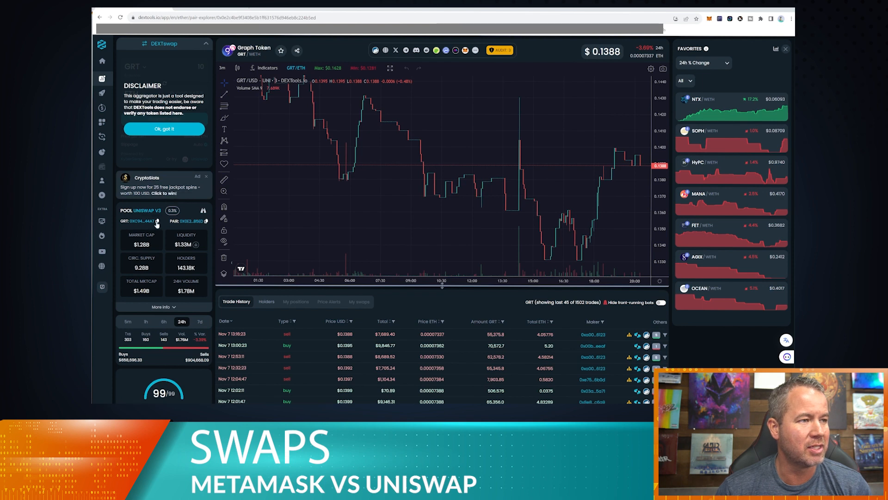
{"action": "left_click", "coordinate": [158, 221]}
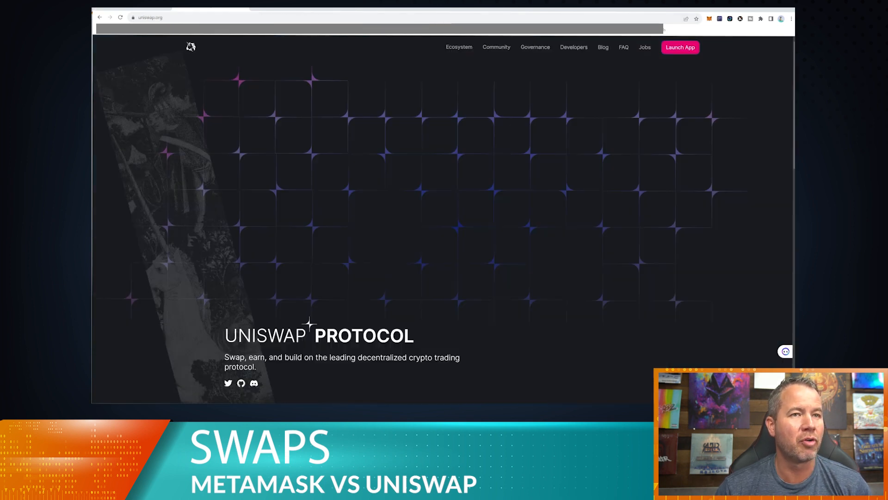
Launch the Uniswap app and set The Graph (GRT) as the receive token via its pasted contract address
{"action": "left_click", "coordinate": [680, 47]}
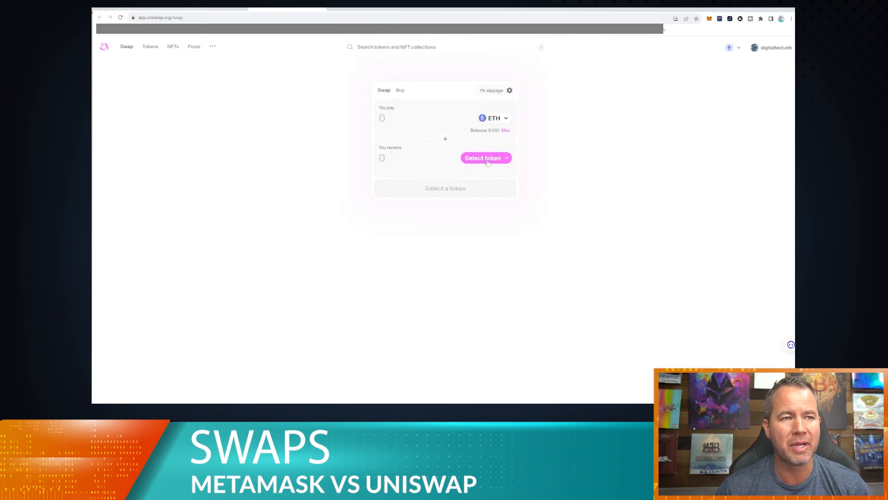
{"action": "left_click", "coordinate": [482, 157]}
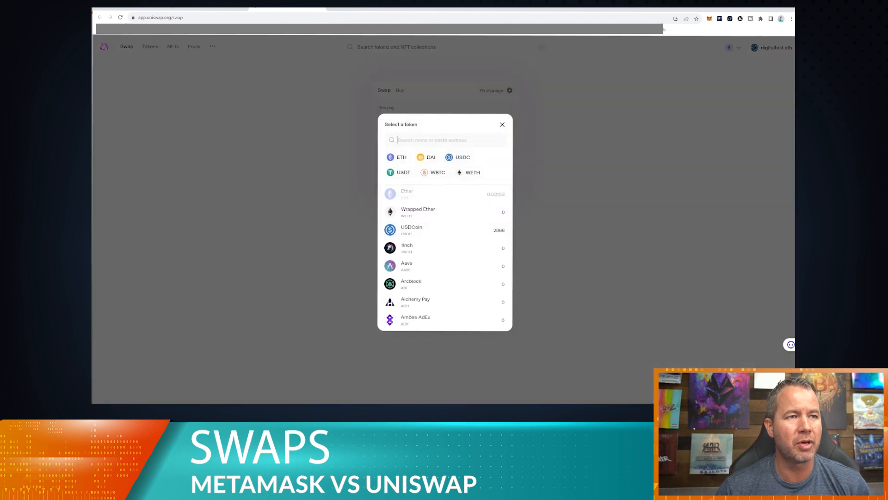
{"action": "type", "text": "0C64B2c07662A292be6244BDf05Cda44a7"}
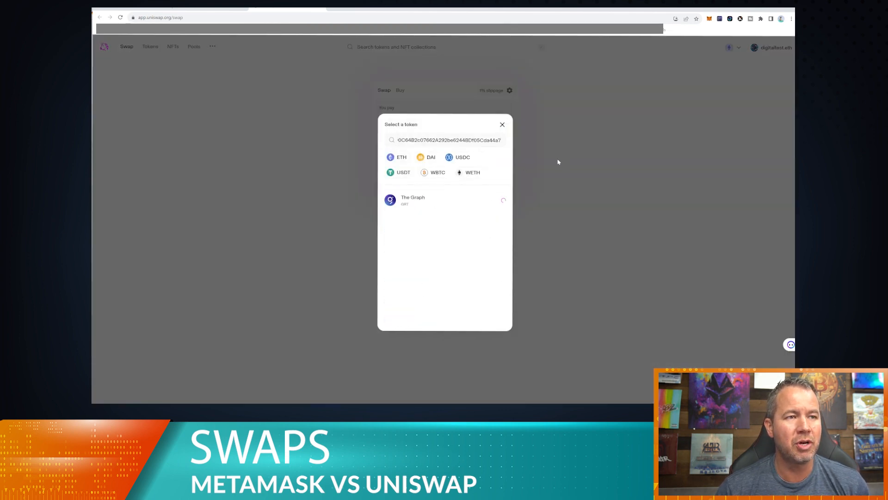
{"action": "left_click", "coordinate": [413, 200]}
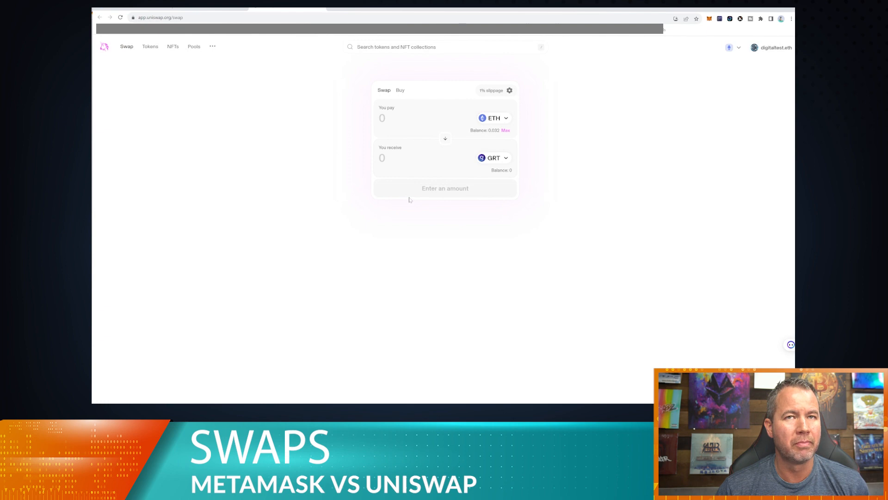
{"action": "mouse_move", "coordinate": [599, 91]}
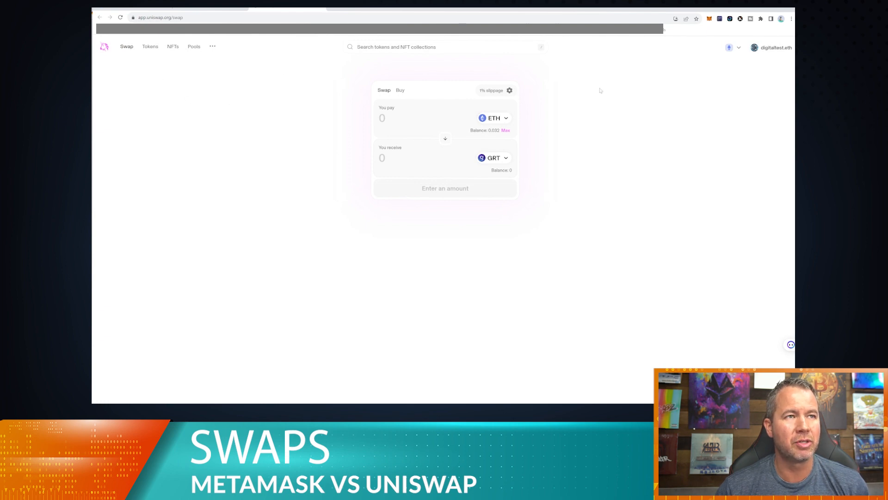
{"action": "mouse_move", "coordinate": [325, 98]}
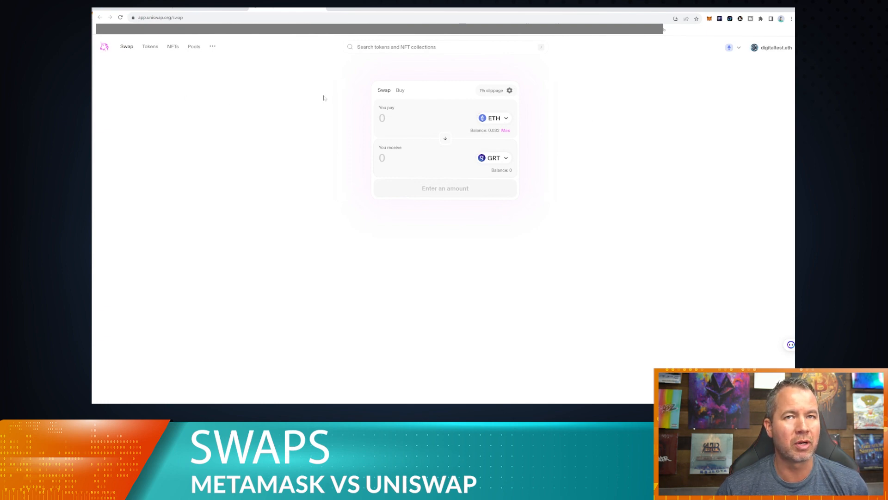
{"action": "mouse_move", "coordinate": [312, 163]}
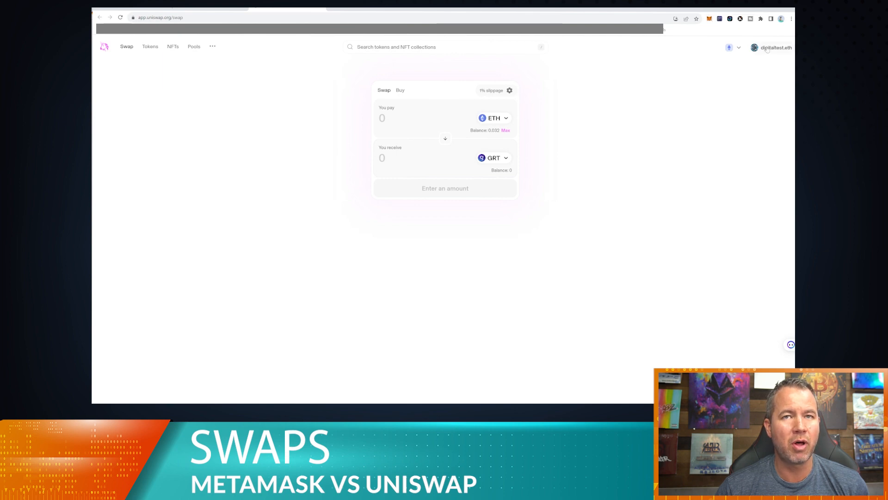
Check the connected wallet's token balances and close the panel
{"action": "left_click", "coordinate": [771, 47]}
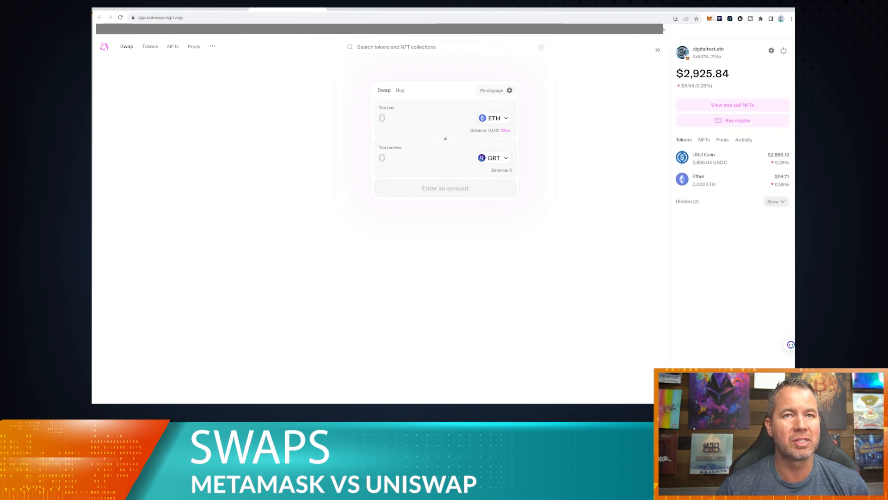
{"action": "left_click", "coordinate": [708, 18]}
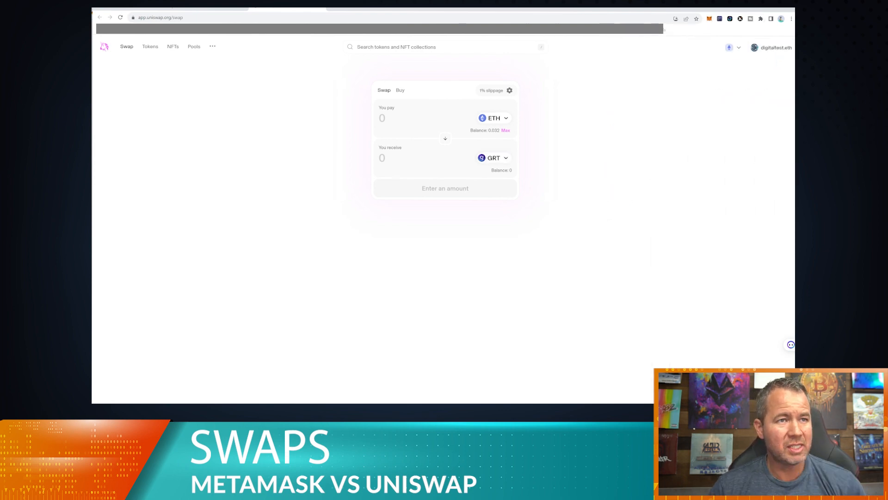
Pay with USDC instead of ETH and enter 500, quoting about 3,536 GRT
{"action": "left_click", "coordinate": [493, 118]}
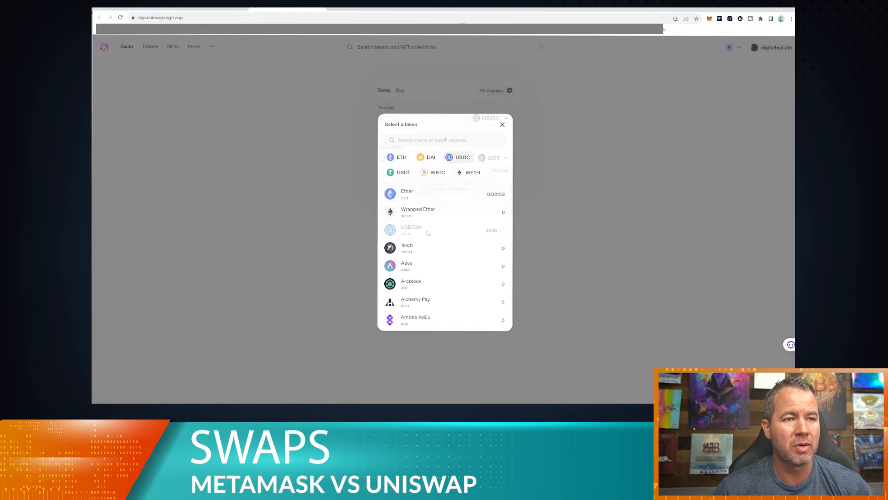
{"action": "left_click", "coordinate": [501, 124]}
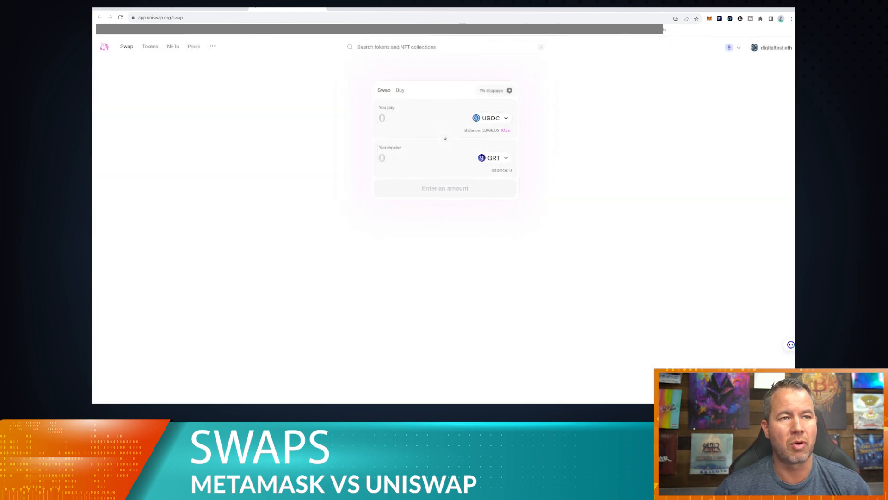
{"action": "type", "text": "50"}
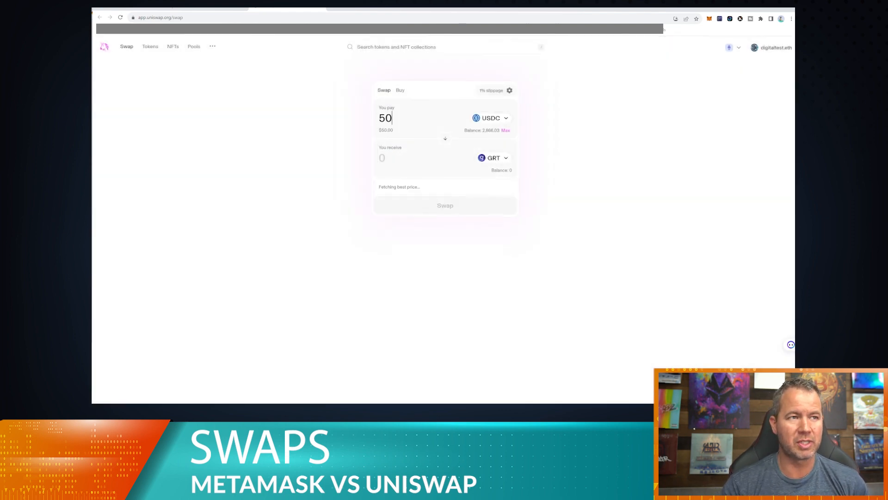
{"action": "type", "text": "0"}
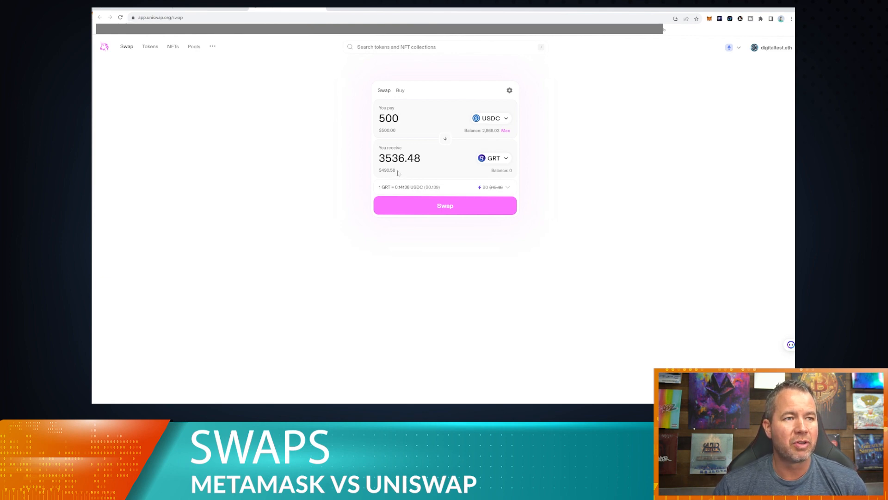
{"action": "mouse_move", "coordinate": [480, 187]}
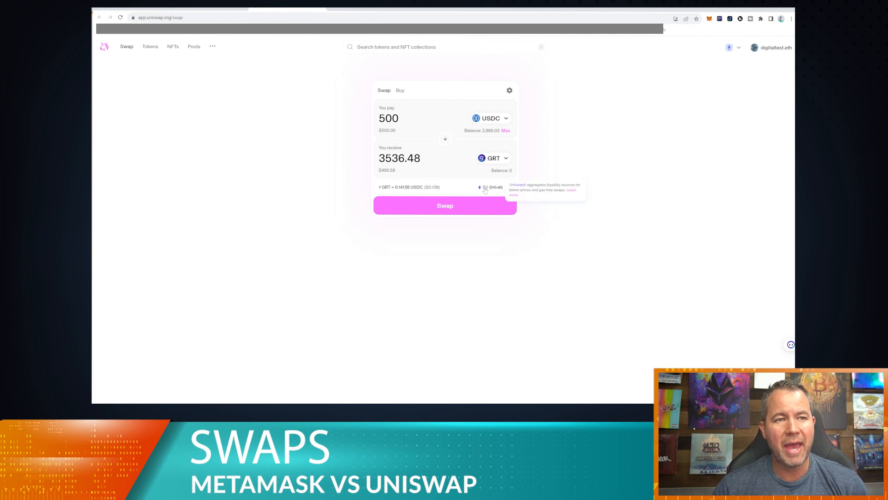
{"action": "mouse_move", "coordinate": [504, 189]}
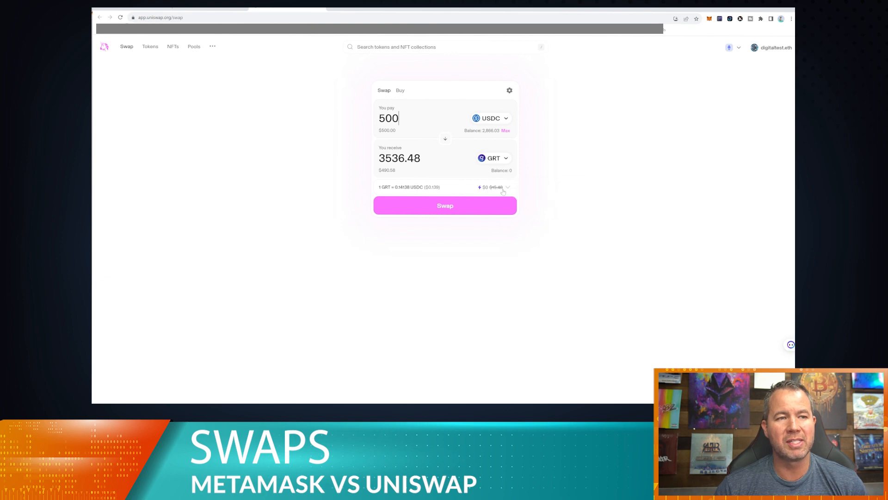
{"action": "mouse_move", "coordinate": [498, 187]}
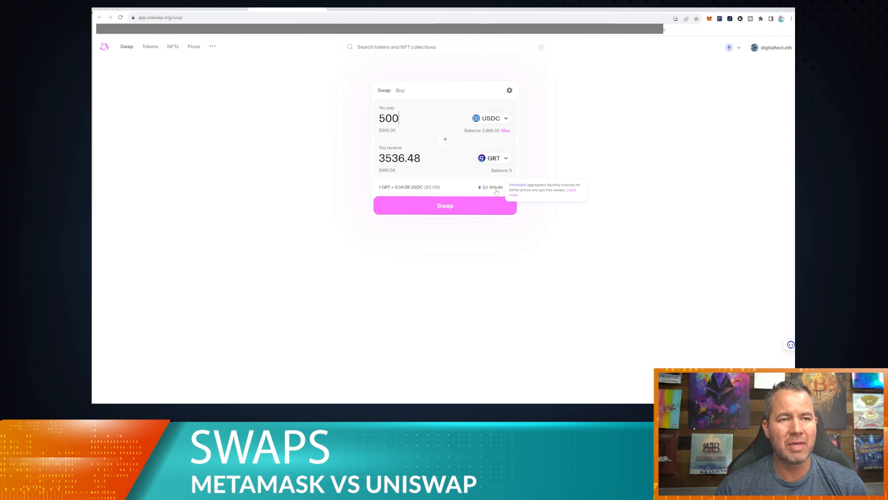
{"action": "mouse_move", "coordinate": [496, 192]}
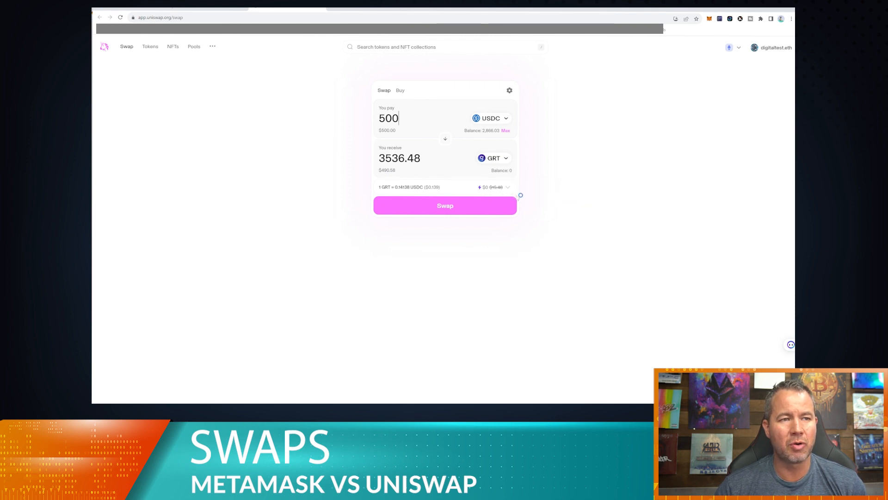
Review the quote's fee and routing, turn off UniswapX routing, then head to the MetaMask wallet
{"action": "left_click", "coordinate": [505, 187]}
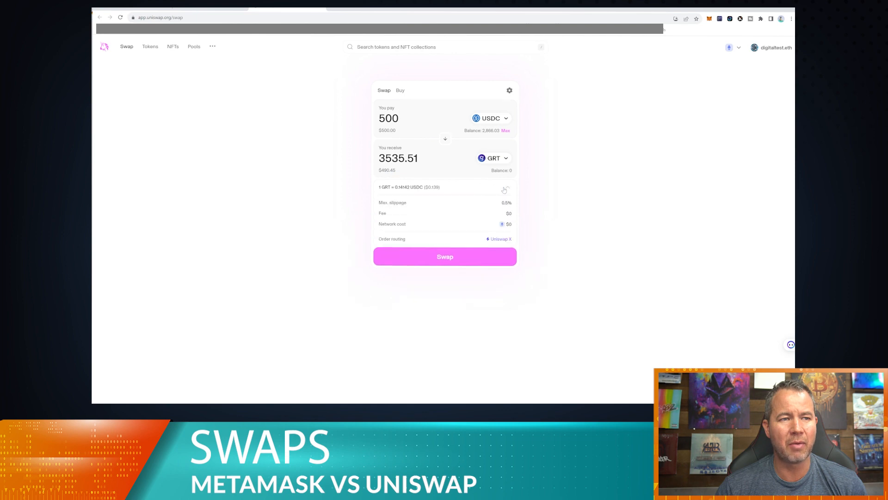
{"action": "mouse_move", "coordinate": [500, 238]}
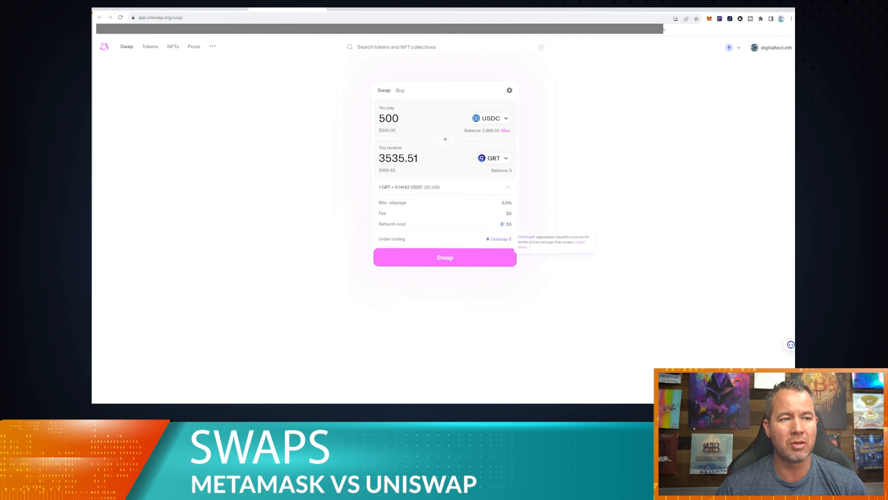
{"action": "left_click", "coordinate": [509, 90]}
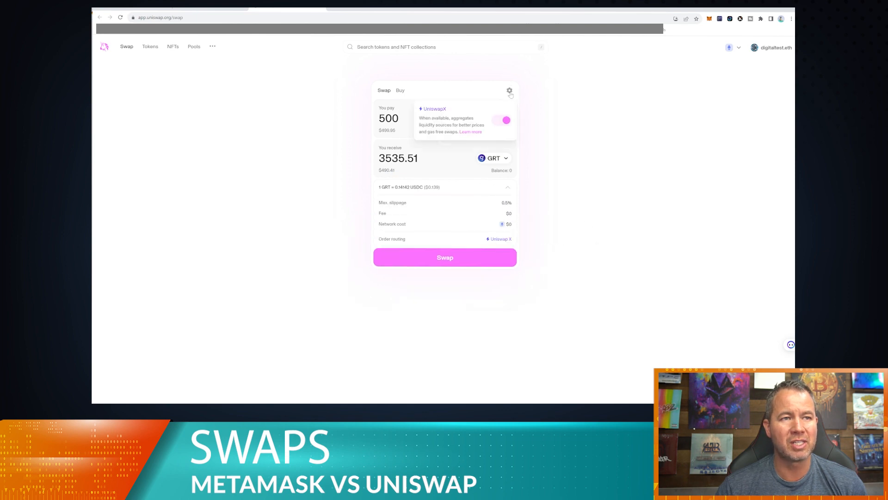
{"action": "left_click", "coordinate": [501, 120]}
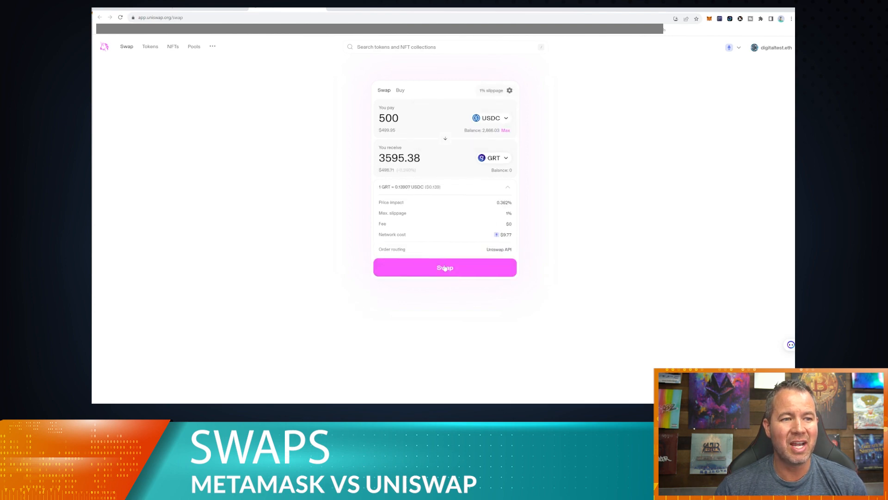
{"action": "left_click", "coordinate": [506, 186]}
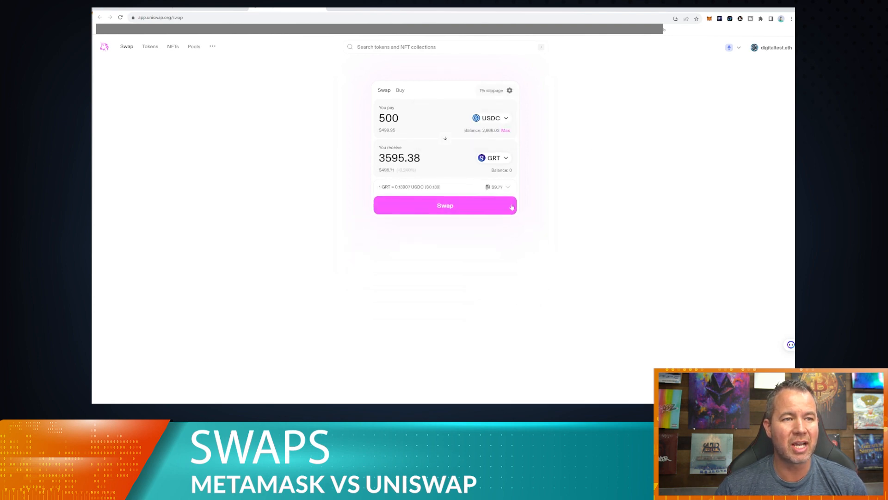
{"action": "mouse_move", "coordinate": [508, 262]}
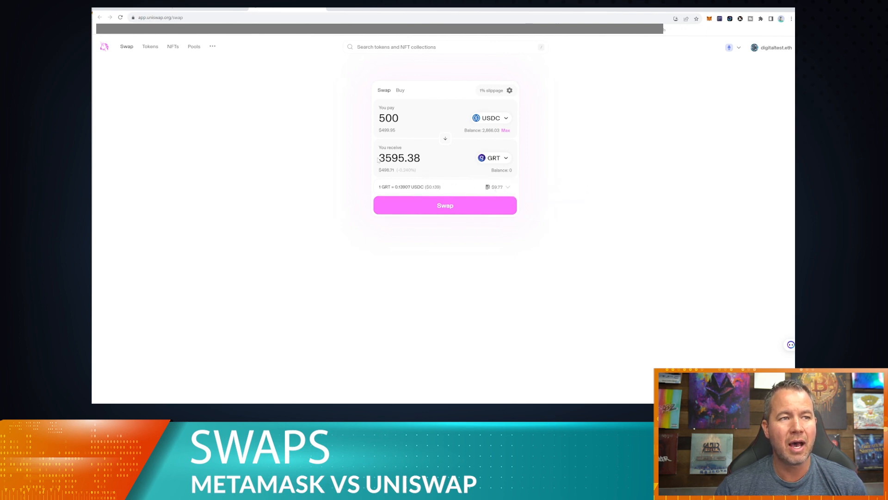
{"action": "double_click", "coordinate": [390, 157]}
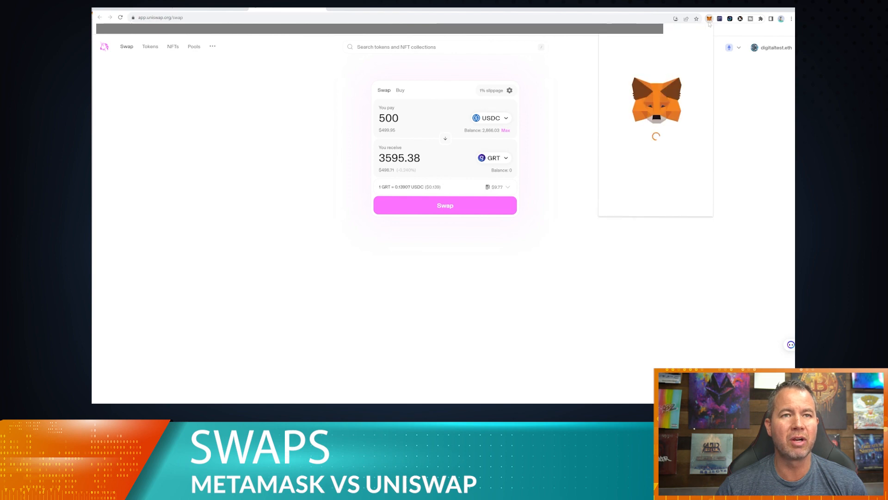
Start a MetaMask swap paying with USDC and search 'grt' for the receive token
{"action": "left_click", "coordinate": [709, 18]}
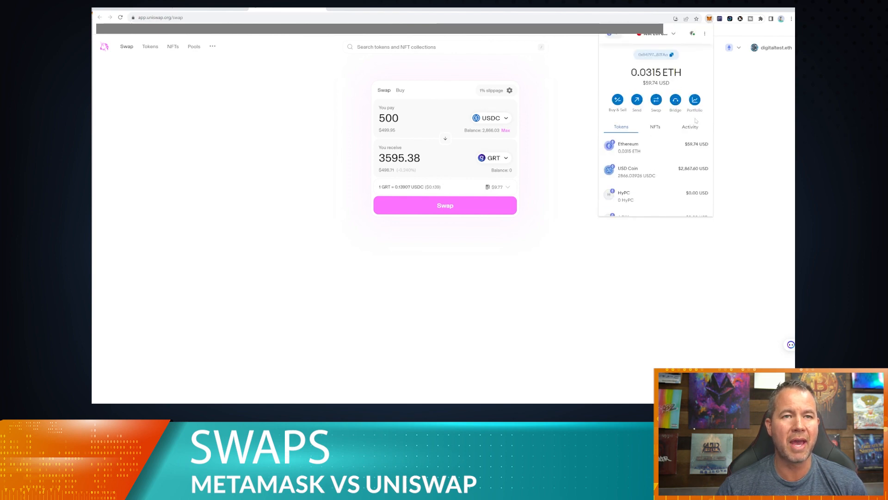
{"action": "left_click", "coordinate": [654, 100]}
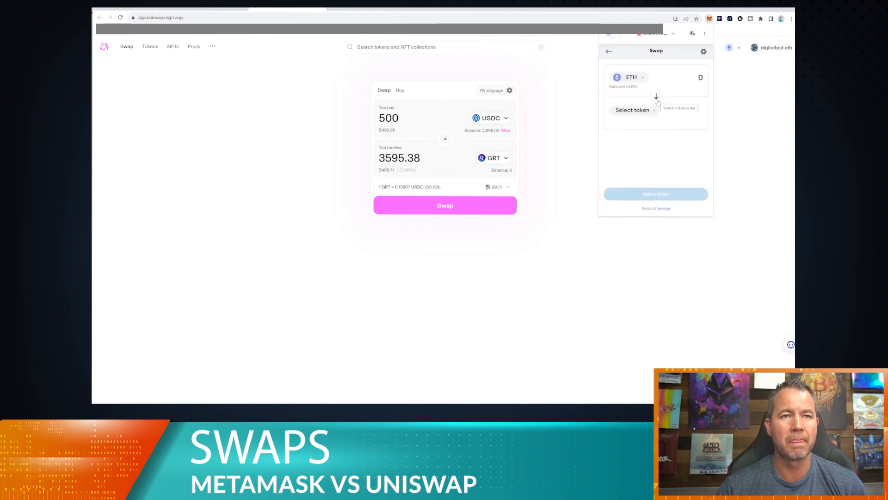
{"action": "left_click", "coordinate": [629, 77]}
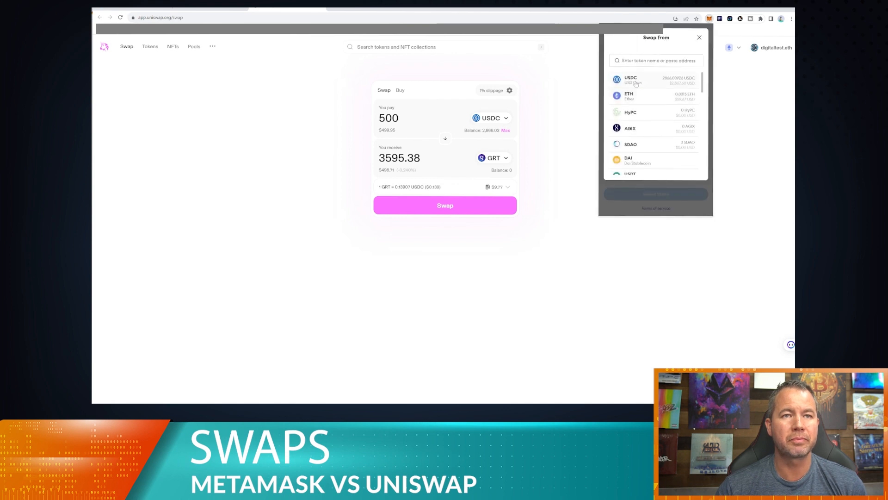
{"action": "left_click", "coordinate": [629, 80]}
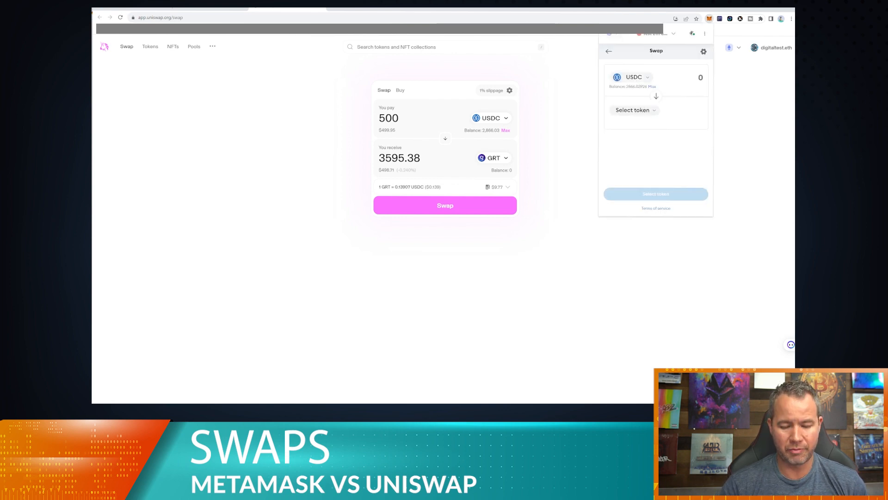
{"action": "left_click", "coordinate": [634, 110]}
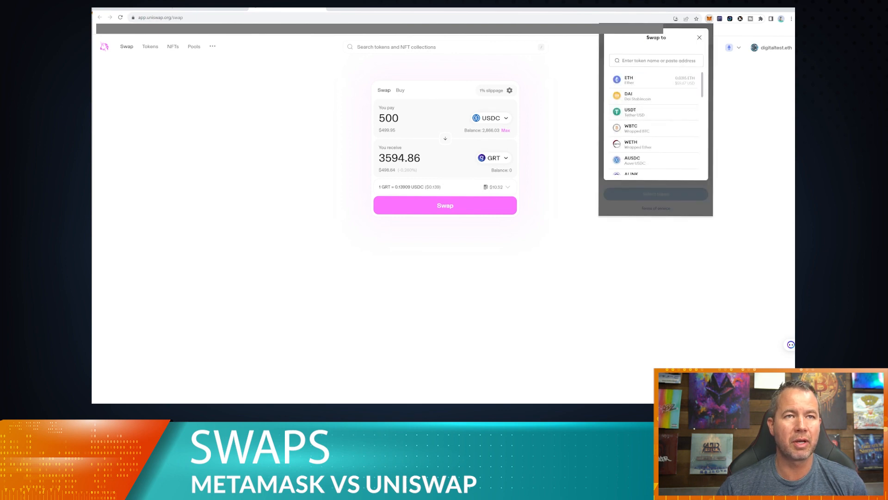
{"action": "type", "text": "grt"}
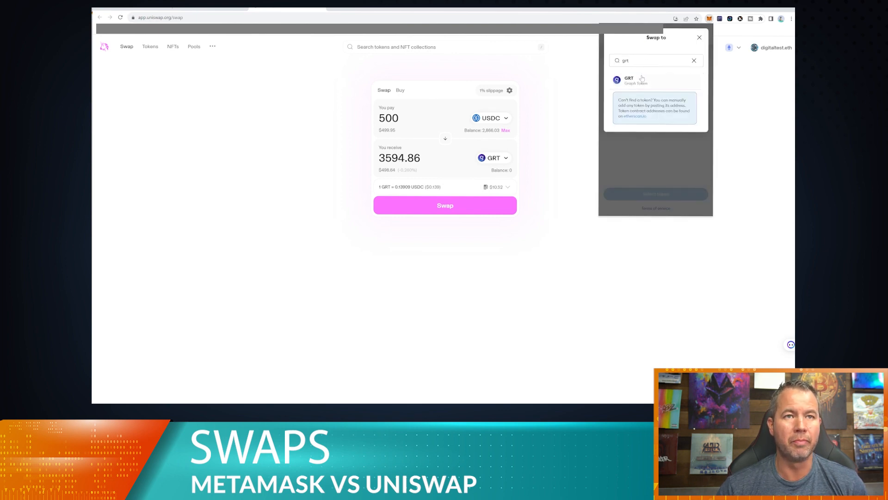
Select GRT as the receive token so MetaMask quotes about 3,596.37 GRT for 500 USDC
{"action": "left_click", "coordinate": [627, 79]}
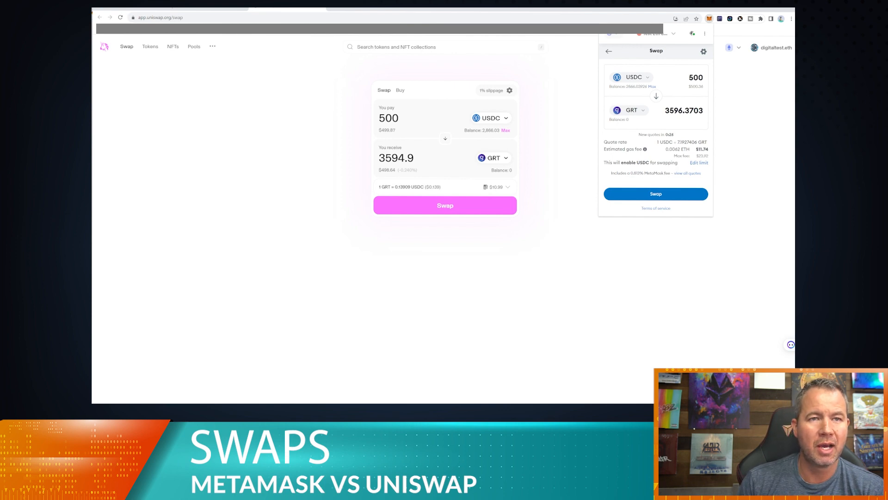
{"action": "mouse_move", "coordinate": [654, 194]}
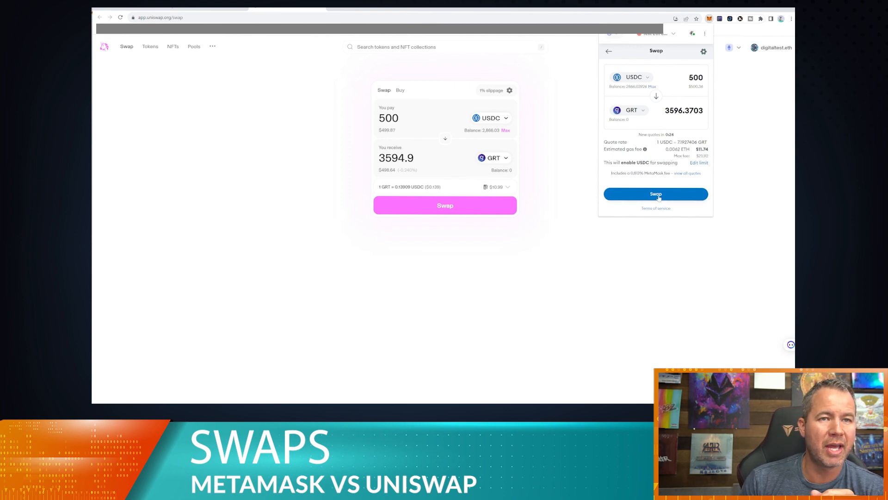
Execute the MetaMask USDC-to-GRT swap and confirm the wallet now holds about 3,596.37 Graph Token
{"action": "left_click", "coordinate": [655, 193]}
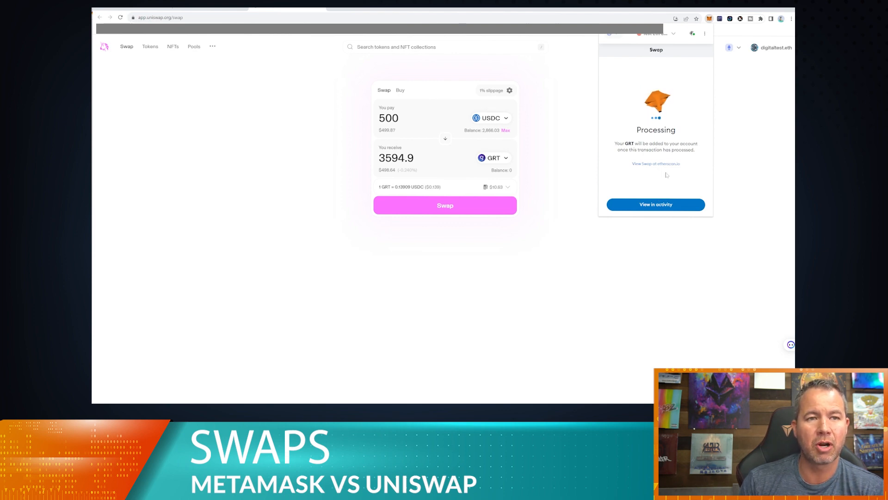
{"action": "mouse_move", "coordinate": [658, 198]}
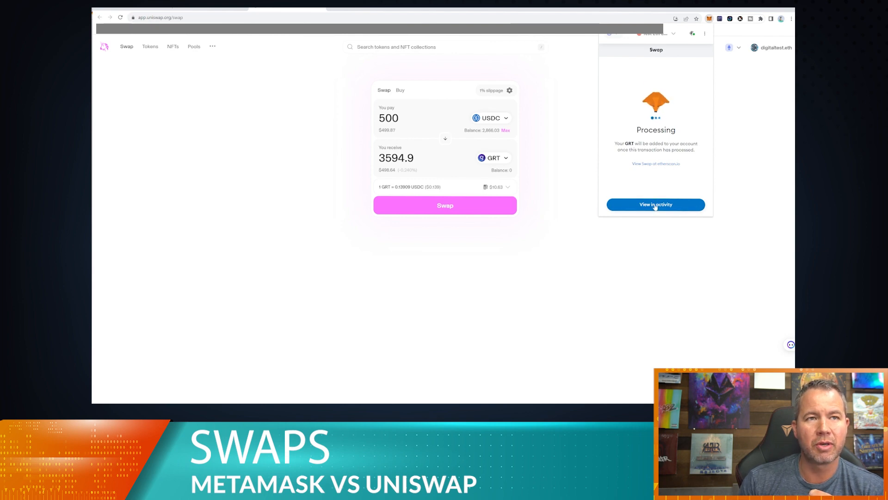
{"action": "left_click", "coordinate": [655, 204]}
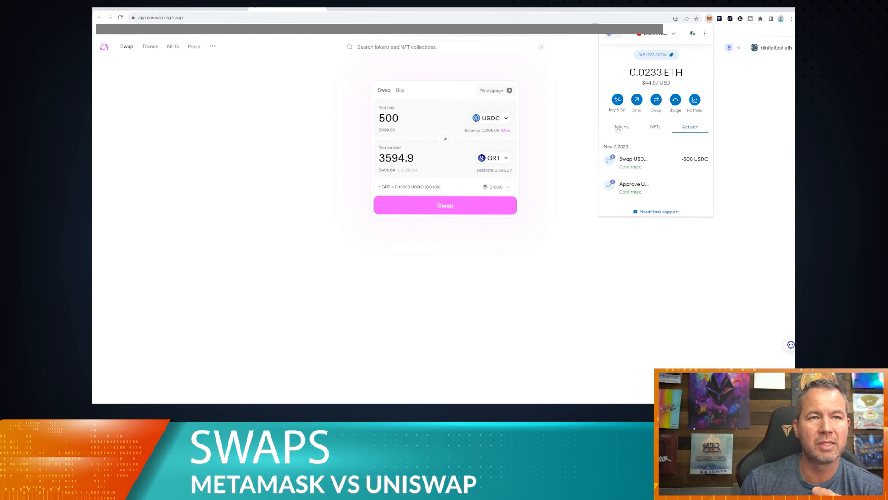
{"action": "left_click", "coordinate": [621, 127]}
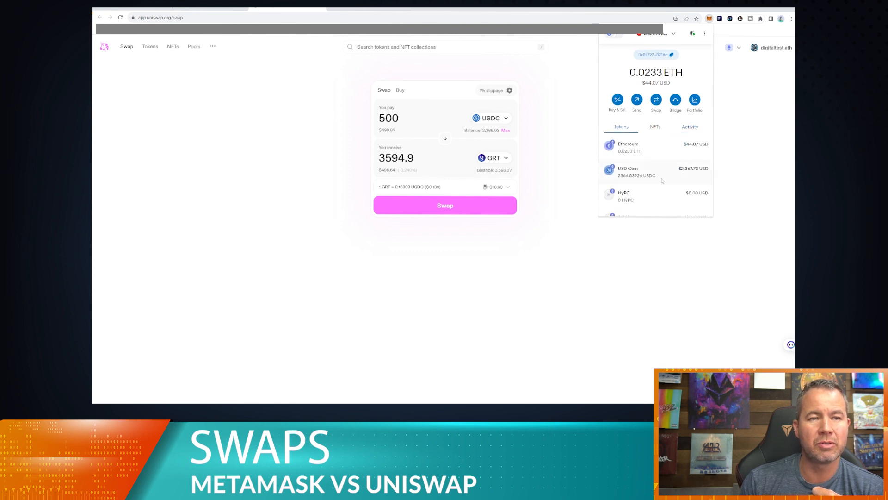
{"action": "scroll", "scroll_direction": "down", "scroll_amount": 3}
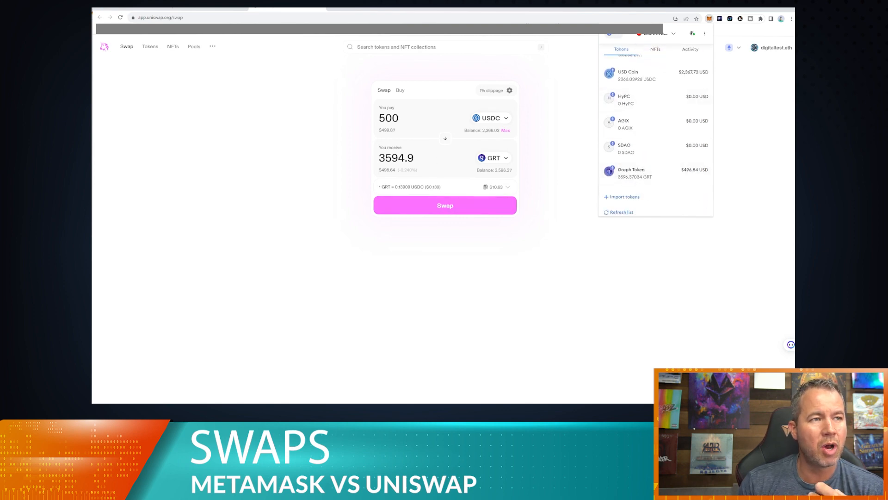
Submit Uniswap's 500 USDC to ~3,594.9 GRT swap and approve it in MetaMask
{"action": "left_click", "coordinate": [444, 205]}
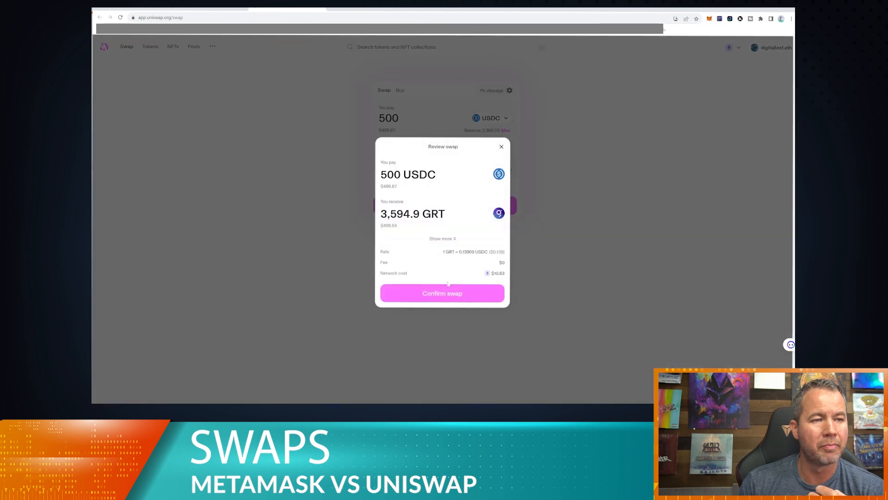
{"action": "left_click", "coordinate": [442, 293]}
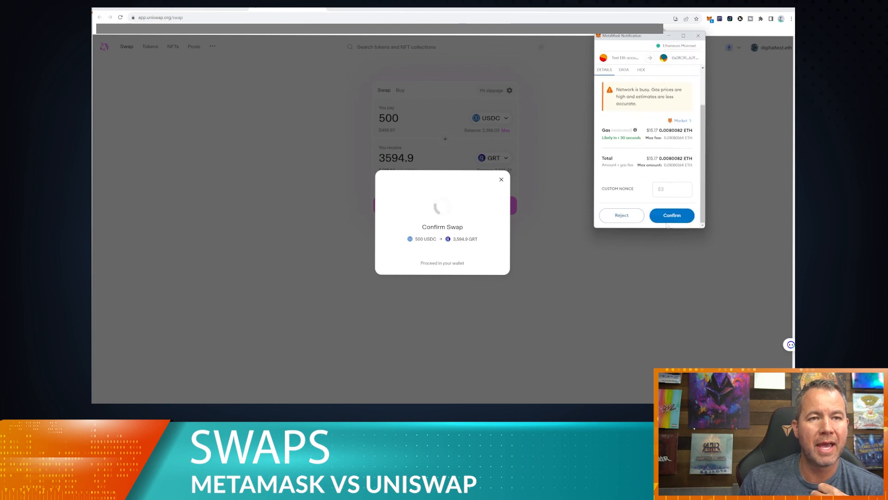
{"action": "left_click", "coordinate": [672, 215]}
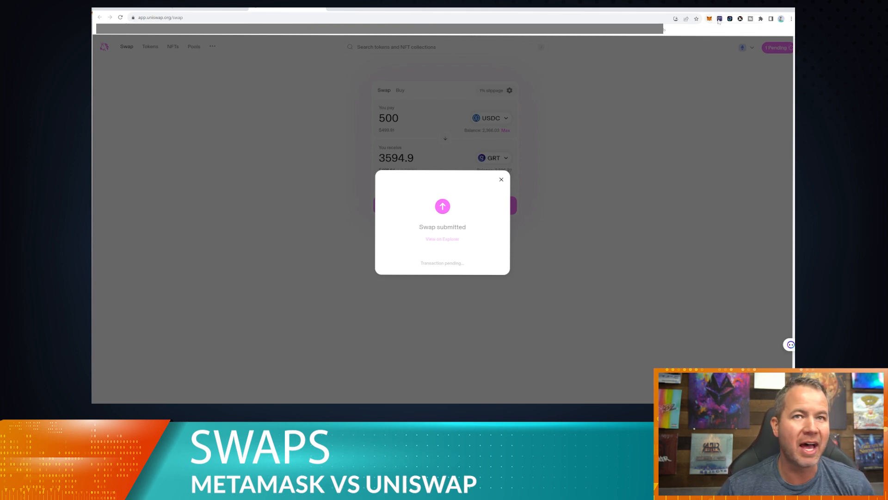
Check MetaMask's activity and token list, showing Graph Token grown to about 7,191.28 GRT
{"action": "left_click", "coordinate": [709, 19]}
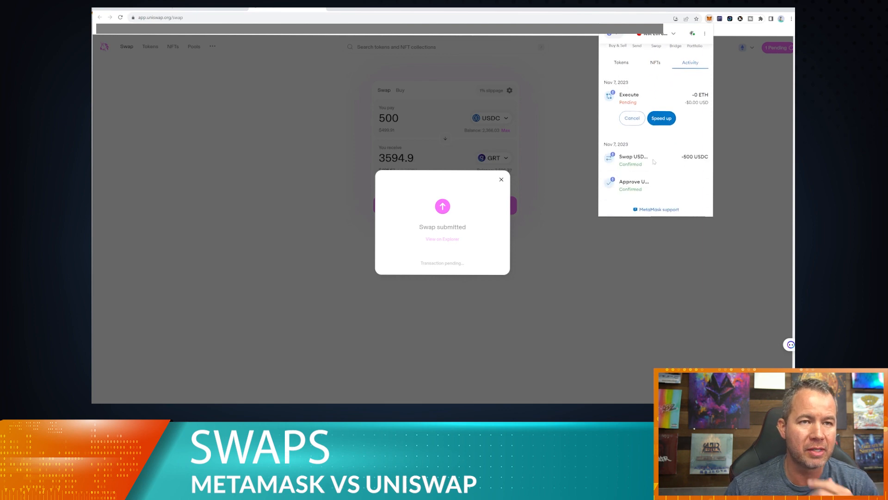
{"action": "scroll", "scroll_direction": "up", "scroll_amount": 3}
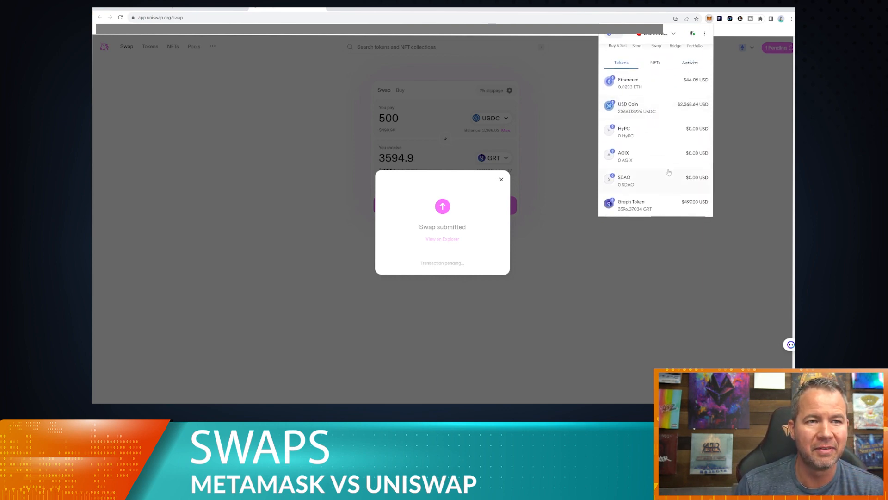
{"action": "scroll", "scroll_direction": "down", "scroll_amount": 3}
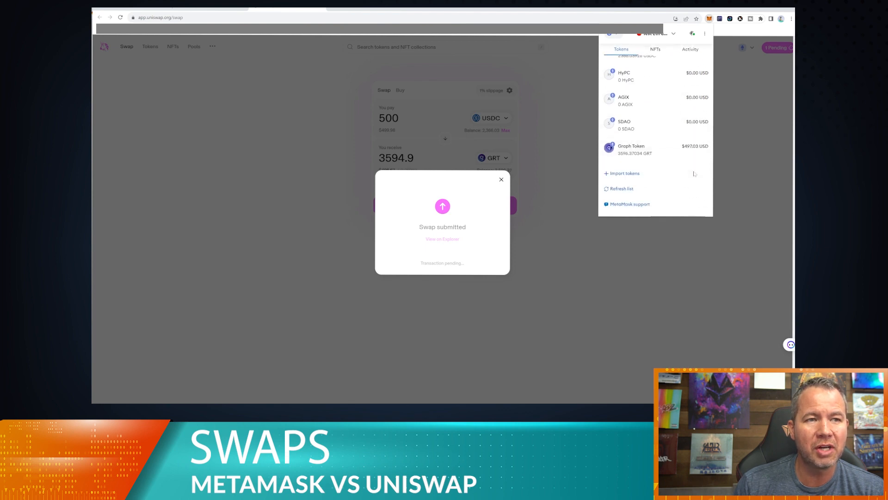
{"action": "scroll", "scroll_direction": "up", "scroll_amount": 3}
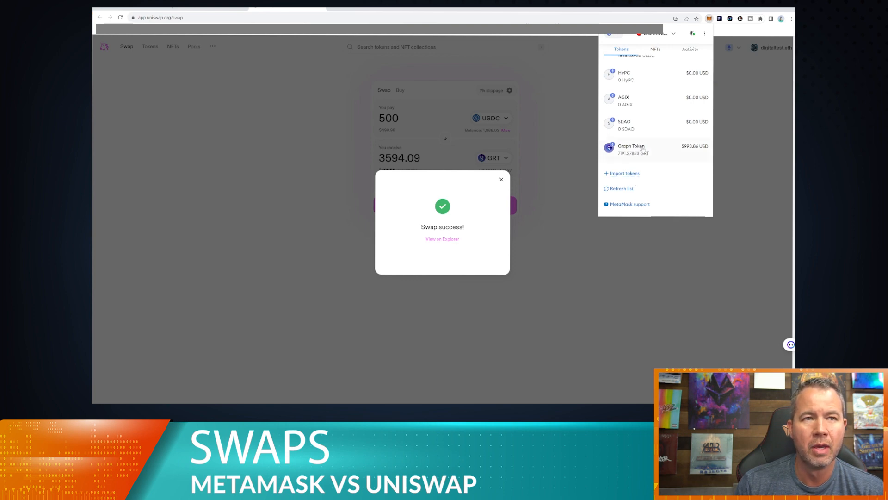
{"action": "scroll", "scroll_direction": "up", "scroll_amount": 3}
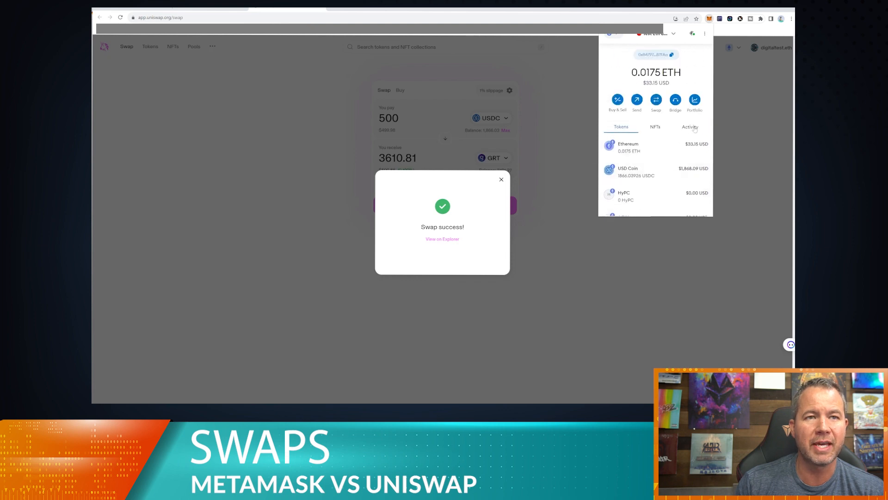
View the wallet address on Etherscan, listing the recent Execute and Swap transactions
{"action": "left_click", "coordinate": [690, 127]}
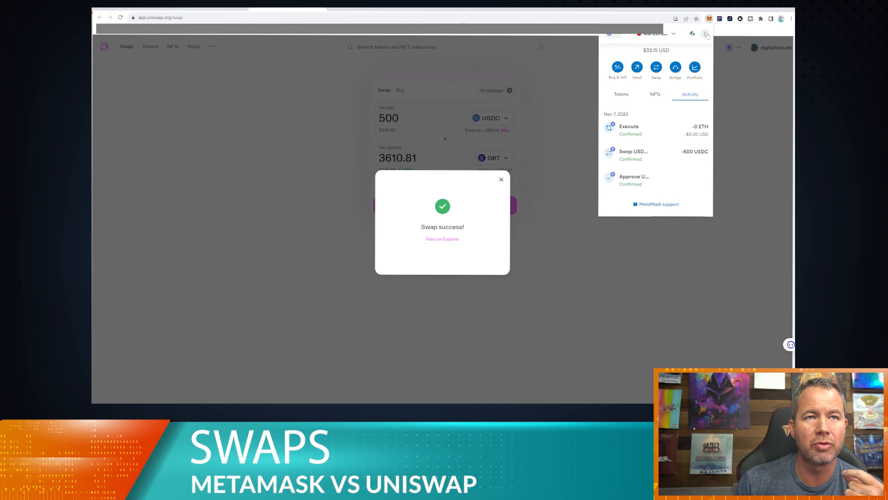
{"action": "left_click", "coordinate": [705, 34]}
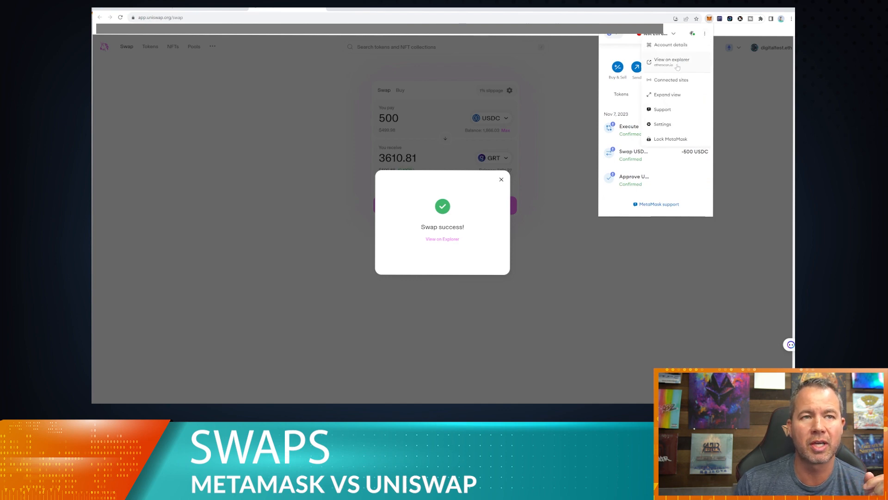
{"action": "mouse_move", "coordinate": [617, 188]}
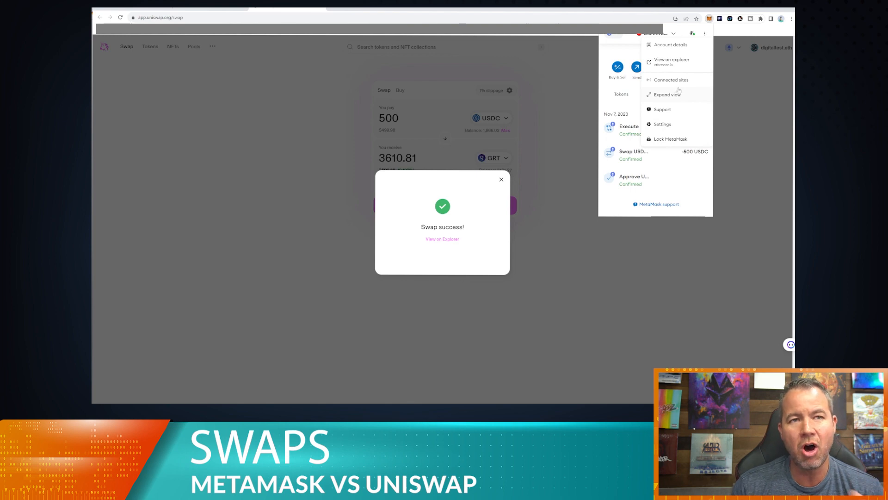
{"action": "mouse_move", "coordinate": [668, 89]}
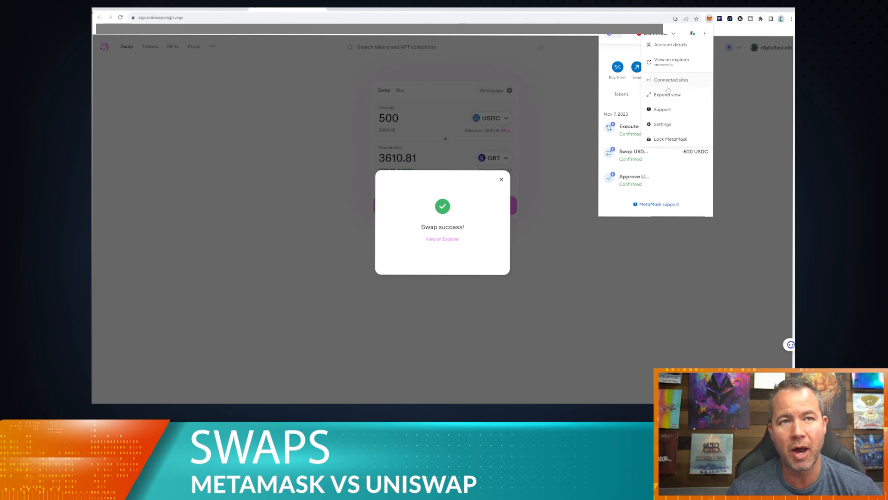
{"action": "mouse_move", "coordinate": [674, 54]}
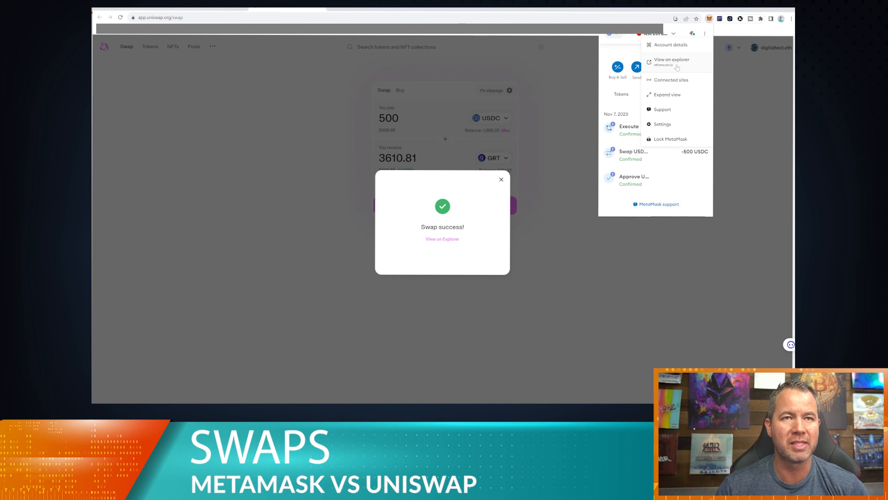
{"action": "left_click", "coordinate": [671, 59]}
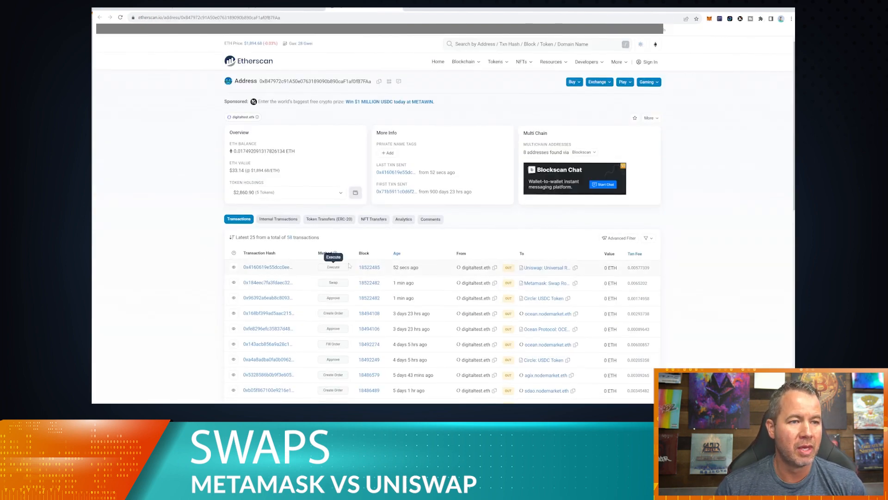
List the address's ERC-20 token transfers and preview the MetaMask swap row
{"action": "left_click", "coordinate": [328, 219]}
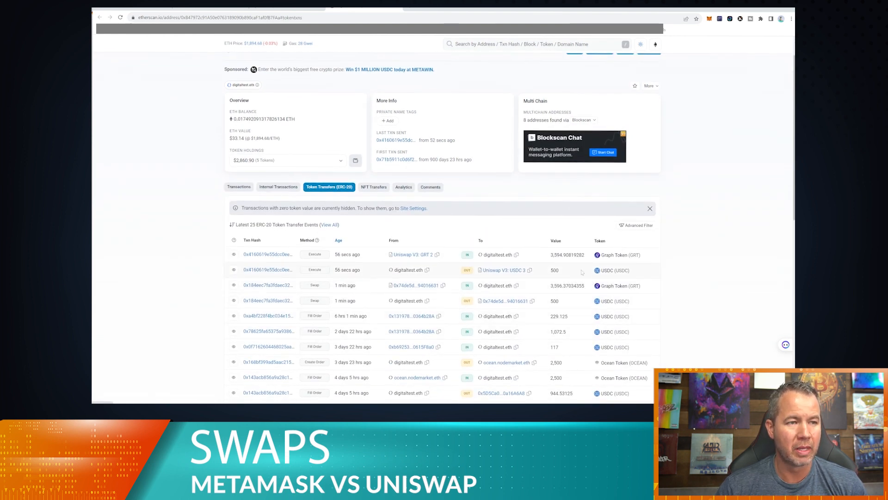
{"action": "mouse_move", "coordinate": [315, 269]}
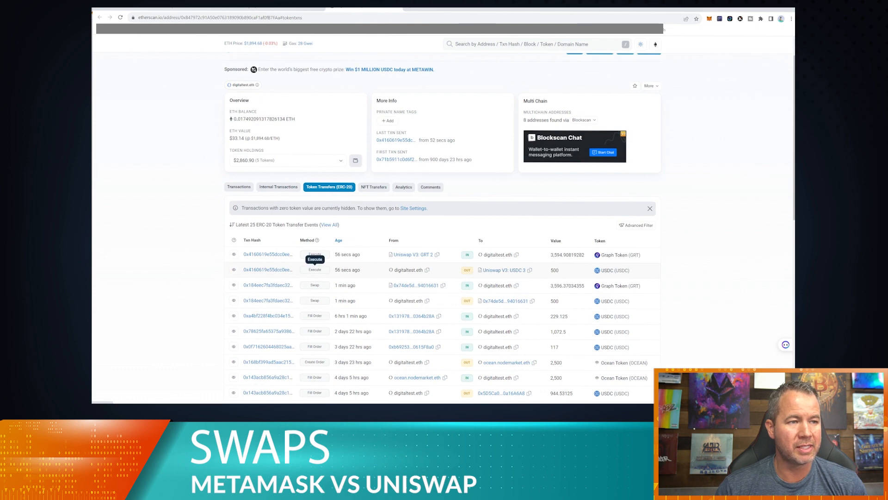
{"action": "mouse_move", "coordinate": [487, 280]}
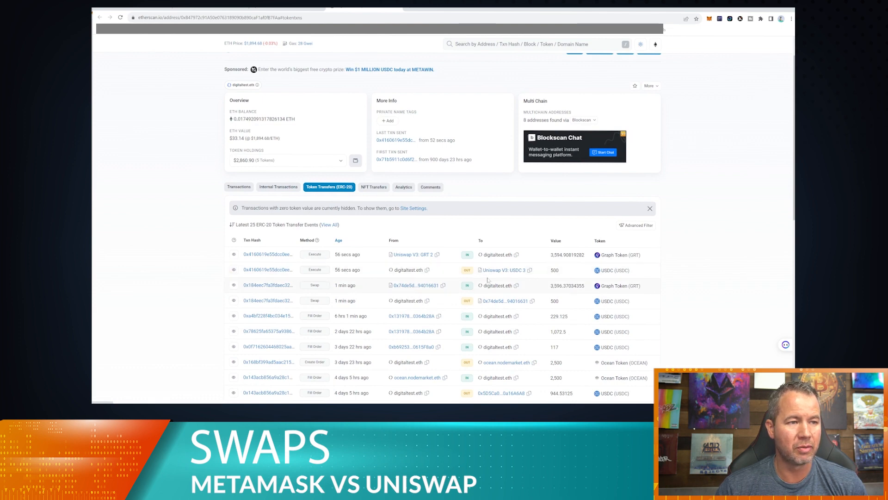
{"action": "scroll", "scroll_direction": "down", "scroll_amount": 3}
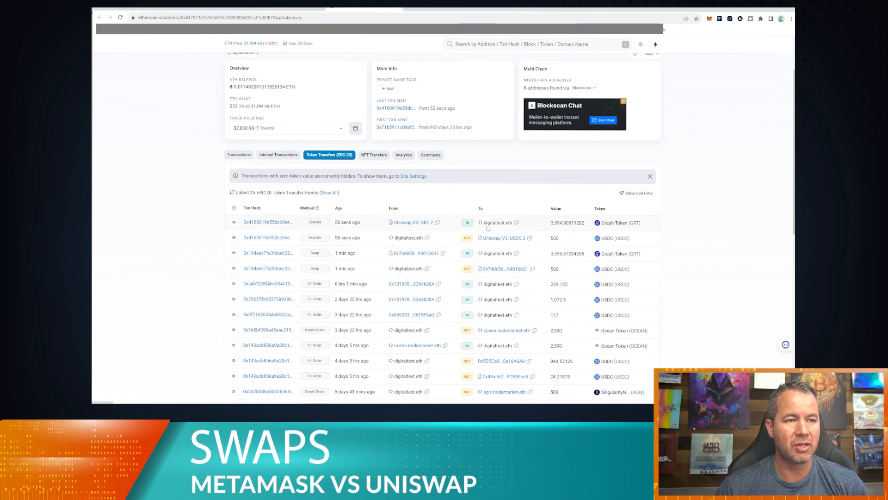
{"action": "mouse_move", "coordinate": [481, 268]}
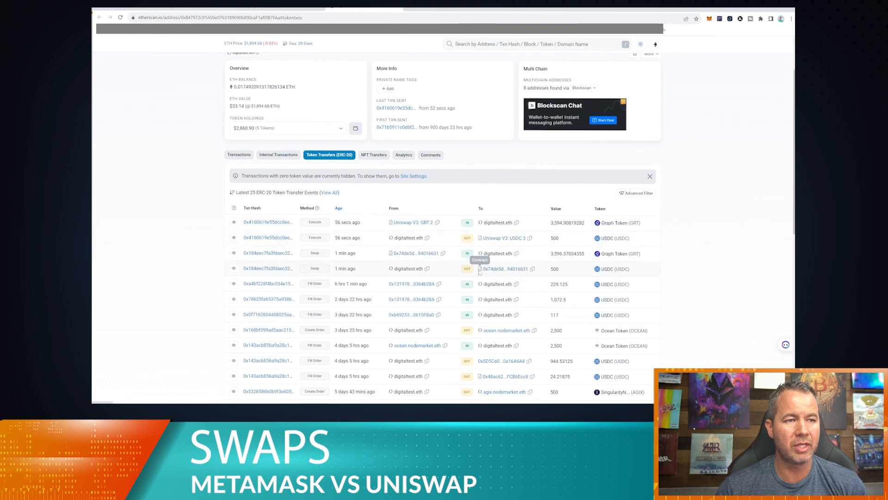
{"action": "mouse_move", "coordinate": [504, 268]}
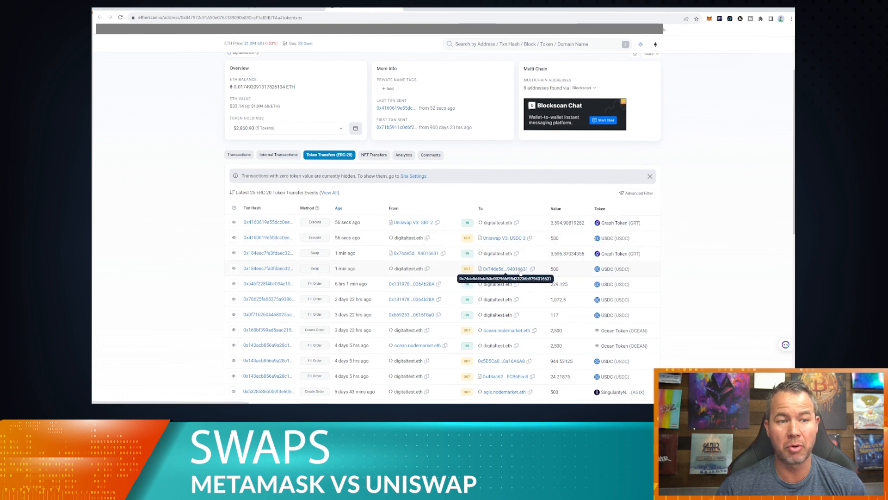
{"action": "mouse_move", "coordinate": [224, 274]}
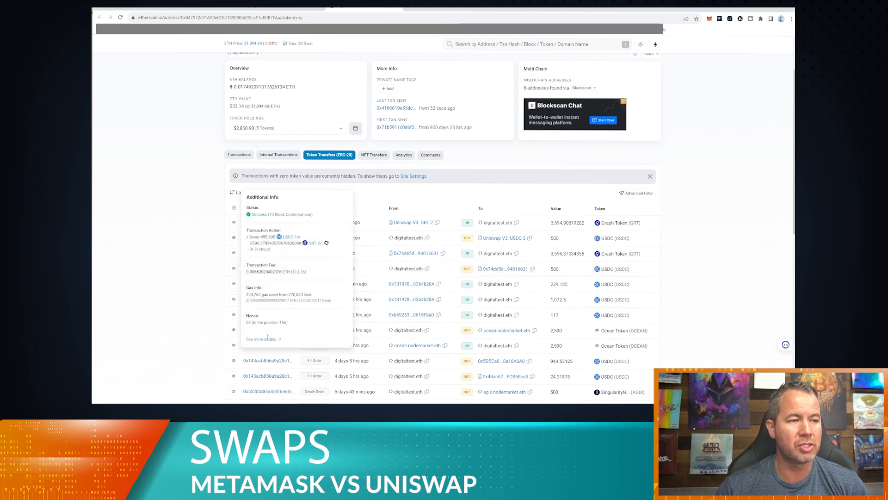
Review the MetaMask swap transaction's details, noting its fee of about $12.36
{"action": "left_click", "coordinate": [260, 338]}
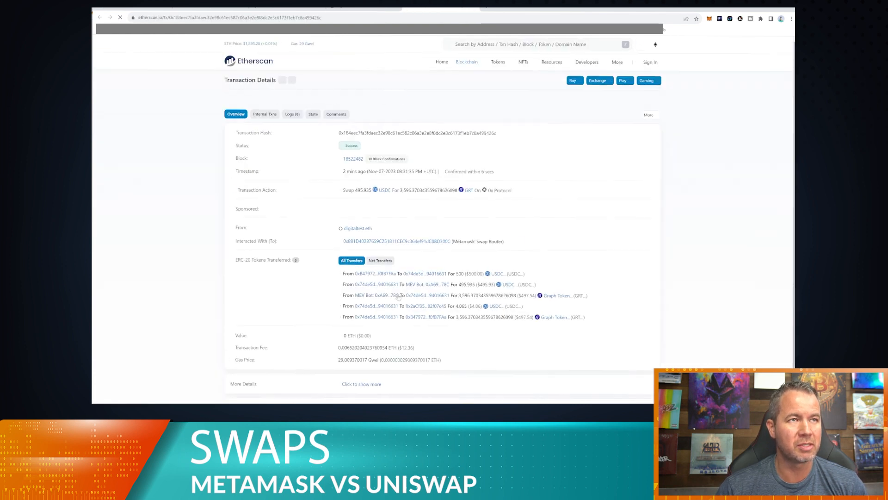
{"action": "scroll", "scroll_direction": "down", "scroll_amount": 3}
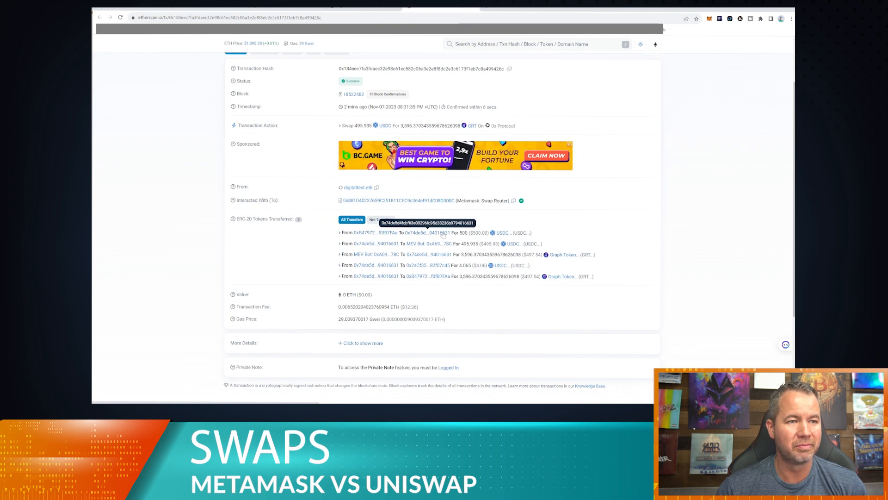
{"action": "mouse_move", "coordinate": [430, 243]}
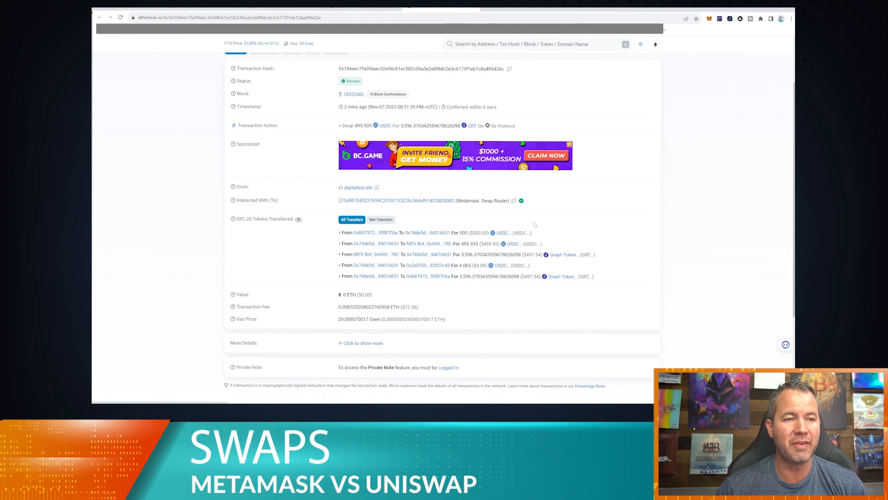
{"action": "mouse_move", "coordinate": [519, 269]}
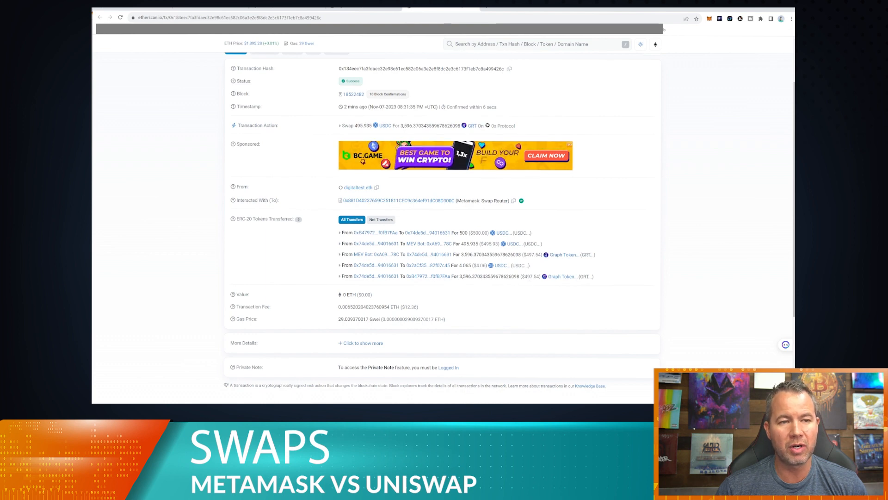
{"action": "mouse_move", "coordinate": [367, 266]}
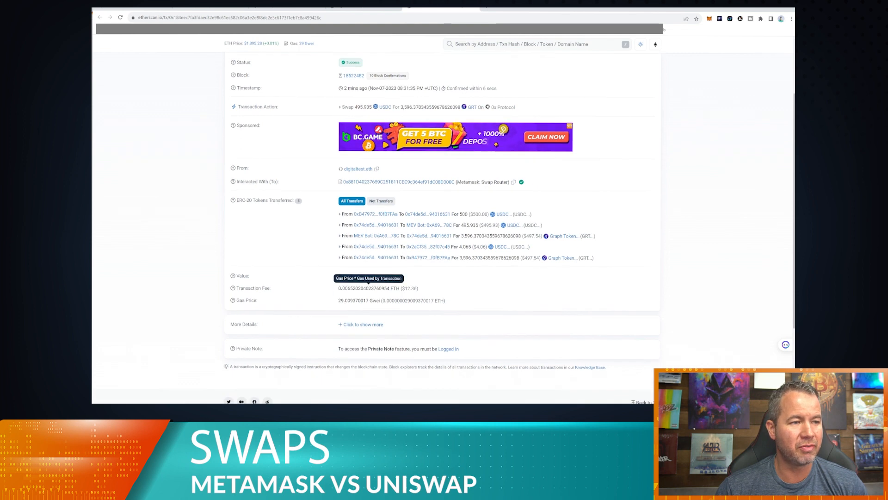
{"action": "scroll", "scroll_direction": "down", "scroll_amount": 3}
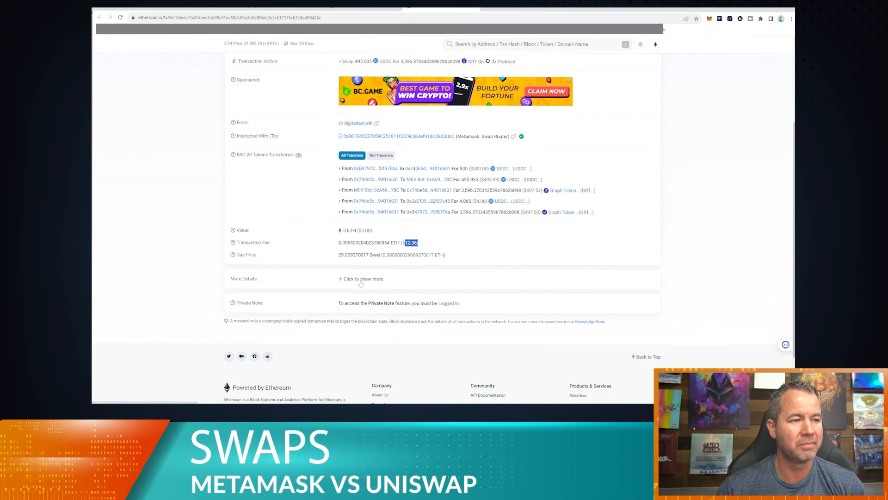
{"action": "mouse_move", "coordinate": [245, 255]}
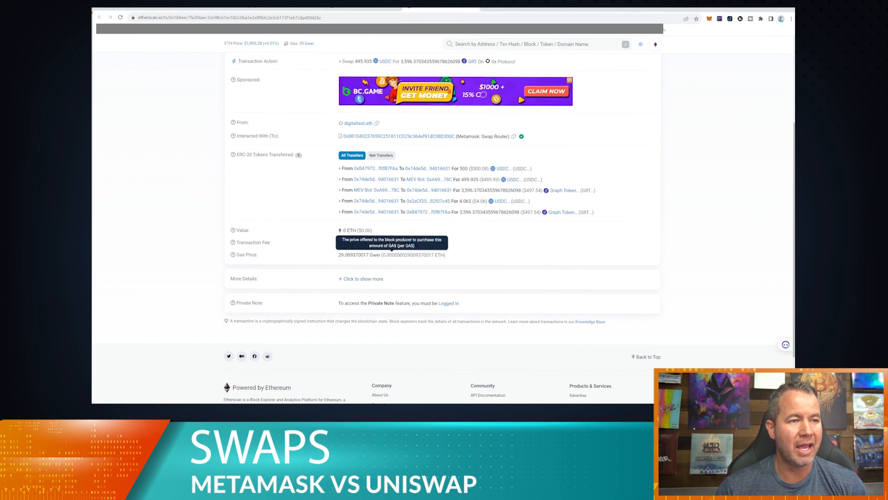
{"action": "scroll", "scroll_direction": "up", "scroll_amount": 3}
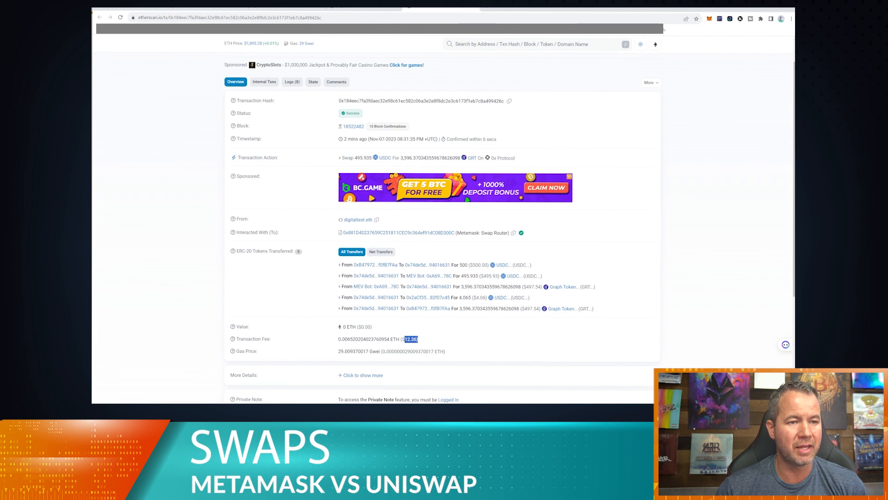
{"action": "scroll", "scroll_direction": "down", "scroll_amount": 3}
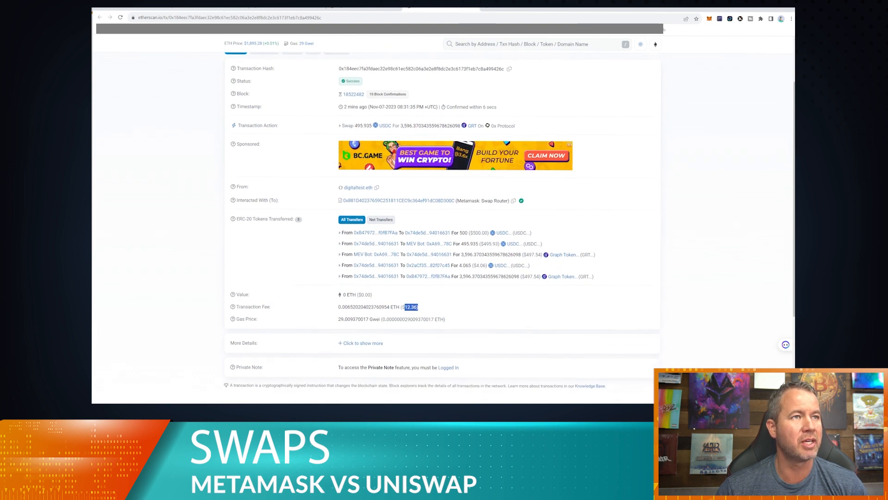
Review the Uniswap swap transaction's details, highlighting its fee of about $10.94
{"action": "left_click", "coordinate": [357, 188]}
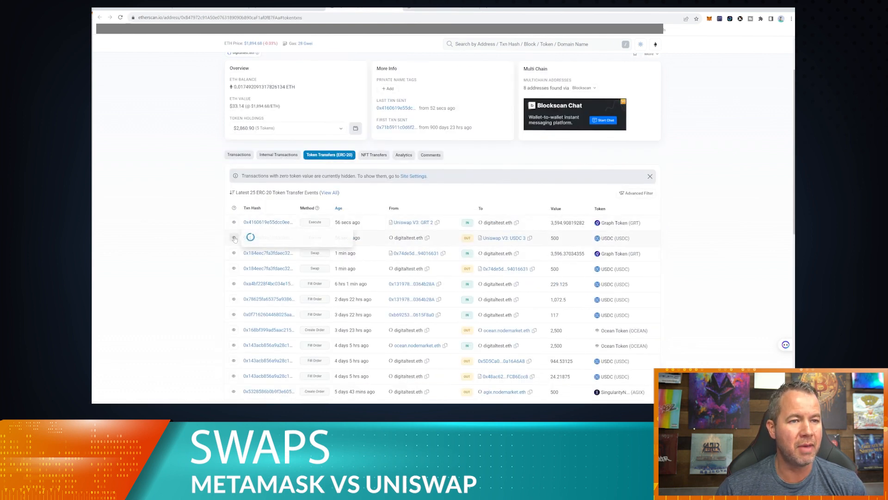
{"action": "left_click", "coordinate": [234, 238]}
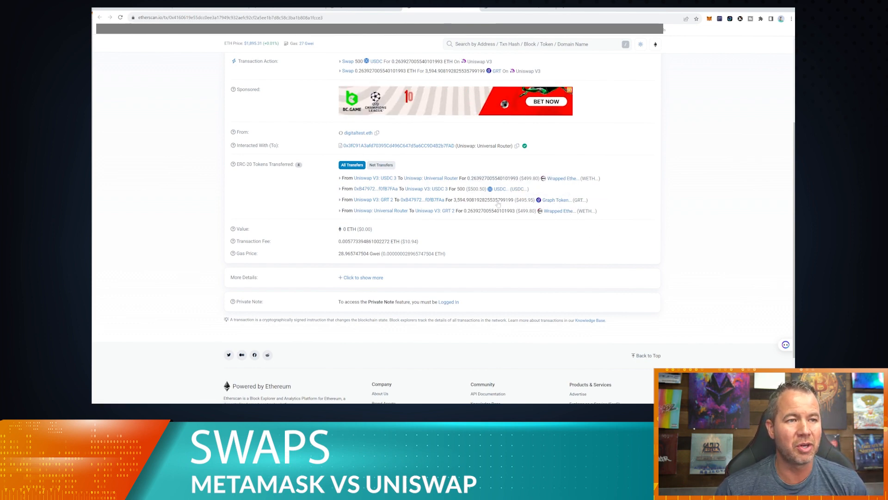
{"action": "mouse_move", "coordinate": [558, 211]}
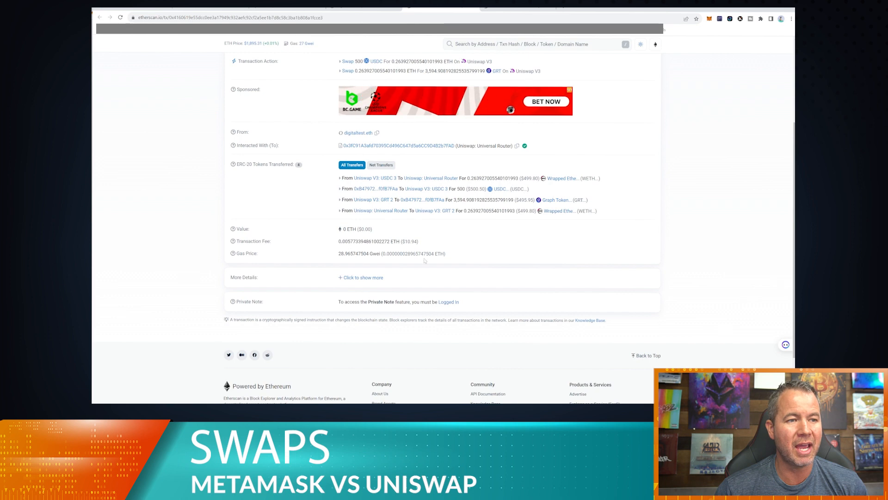
{"action": "double_click", "coordinate": [408, 241]}
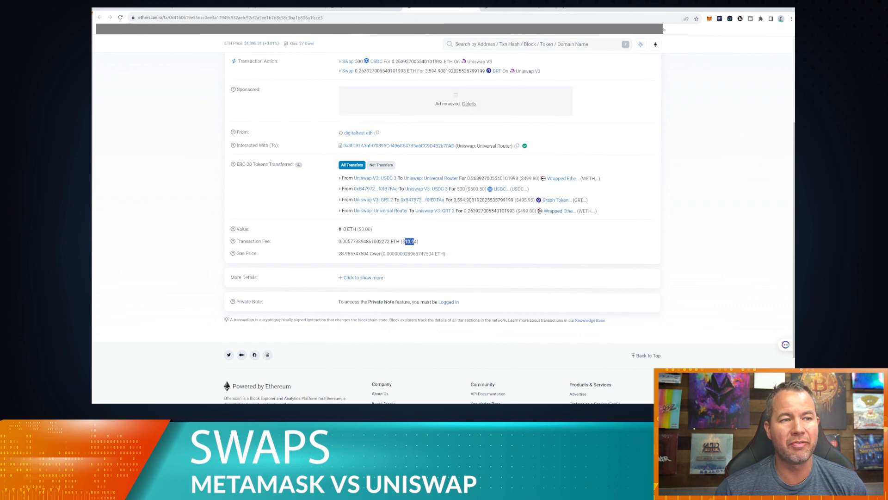
{"action": "mouse_move", "coordinate": [496, 246]}
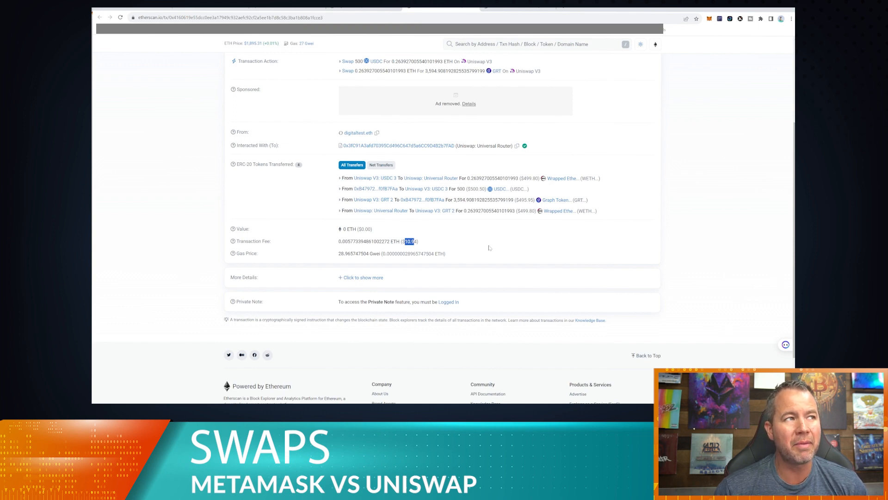
{"action": "mouse_move", "coordinate": [486, 252]}
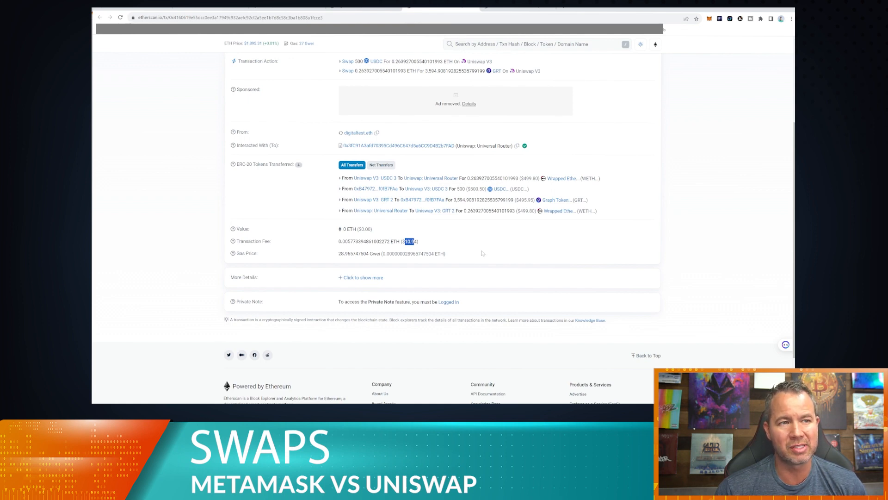
{"action": "mouse_move", "coordinate": [498, 260]}
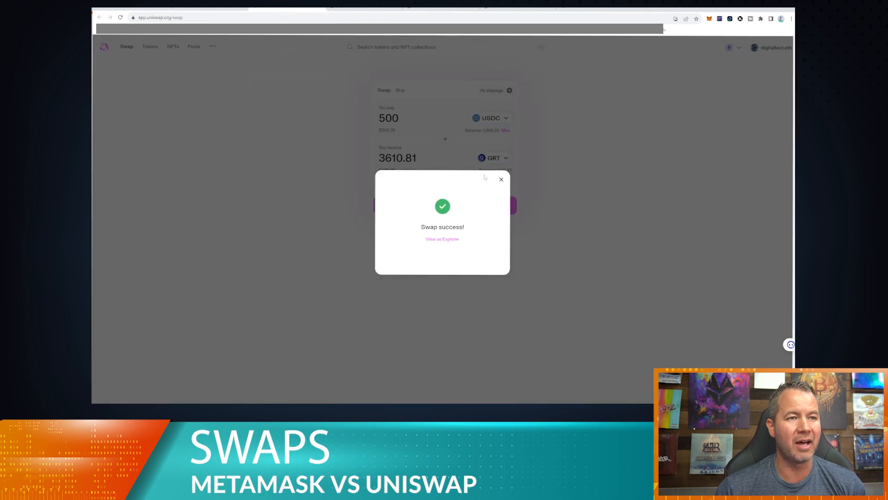
Enter 1800 USDC to pay on Uniswap, quoting about 13,039.9 GRT
{"action": "left_click", "coordinate": [501, 179]}
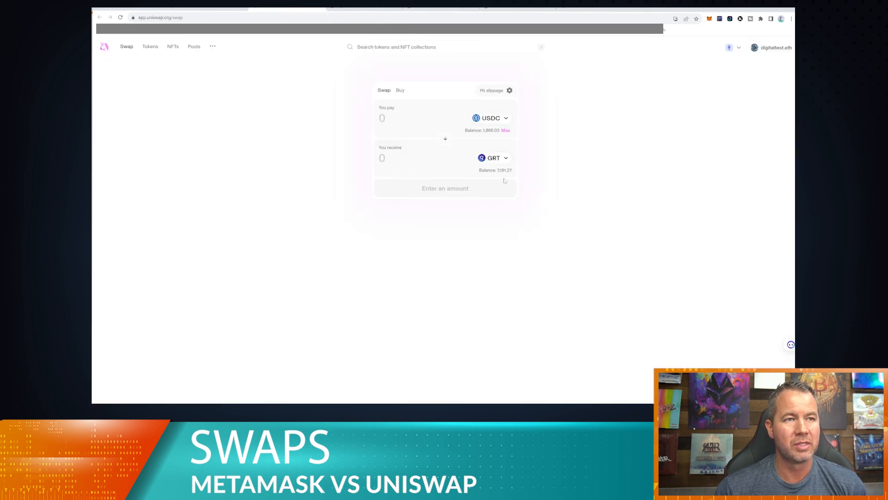
{"action": "type", "text": "1"}
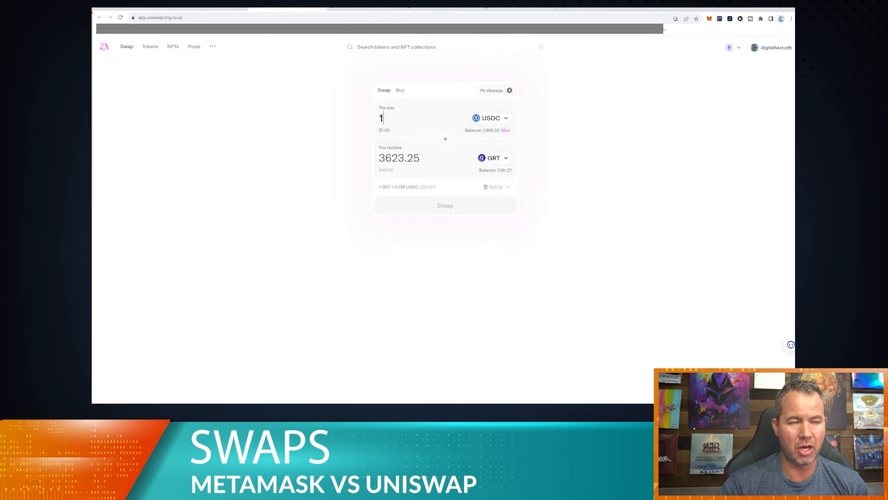
{"action": "type", "text": "800"}
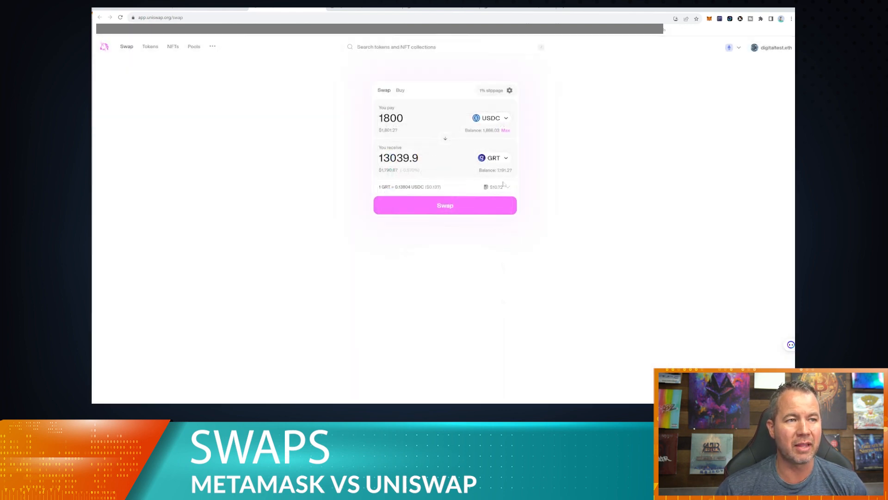
{"action": "double_click", "coordinate": [406, 158]}
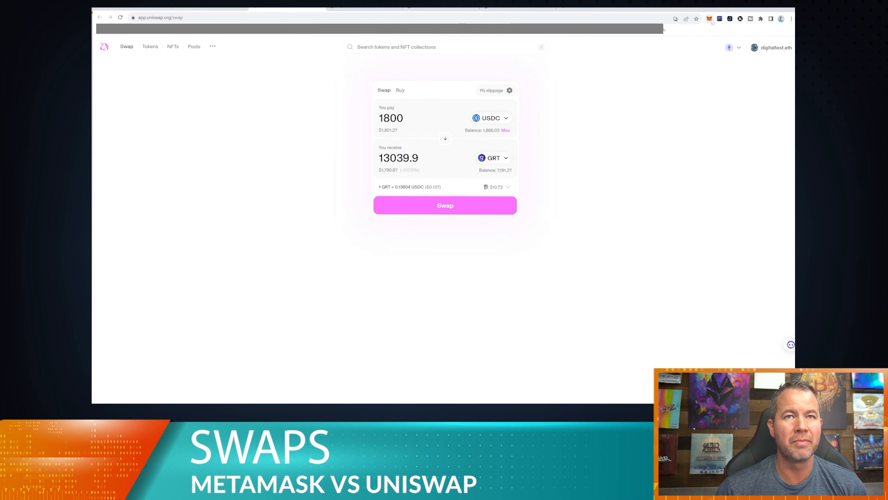
Quote a 1800 USDC to GRT swap in MetaMask, about 12,936.6 GRT
{"action": "left_click", "coordinate": [708, 19]}
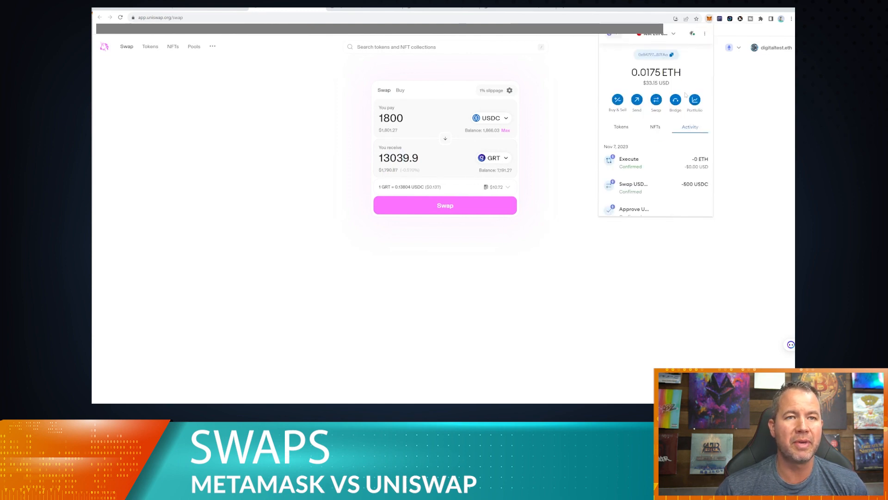
{"action": "left_click", "coordinate": [655, 101]}
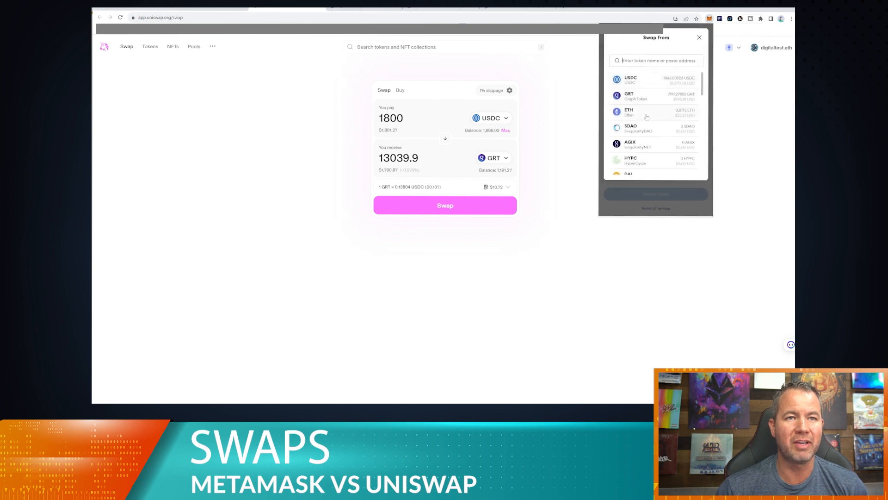
{"action": "left_click", "coordinate": [630, 80]}
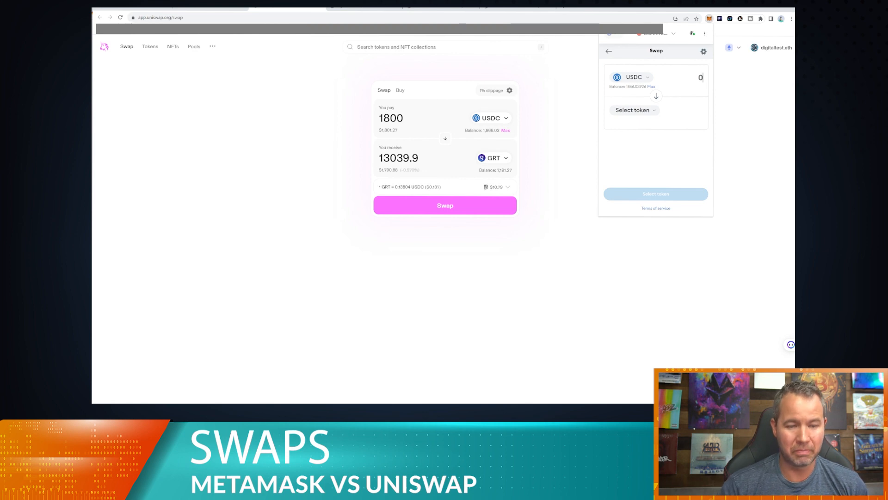
{"action": "type", "text": "10"}
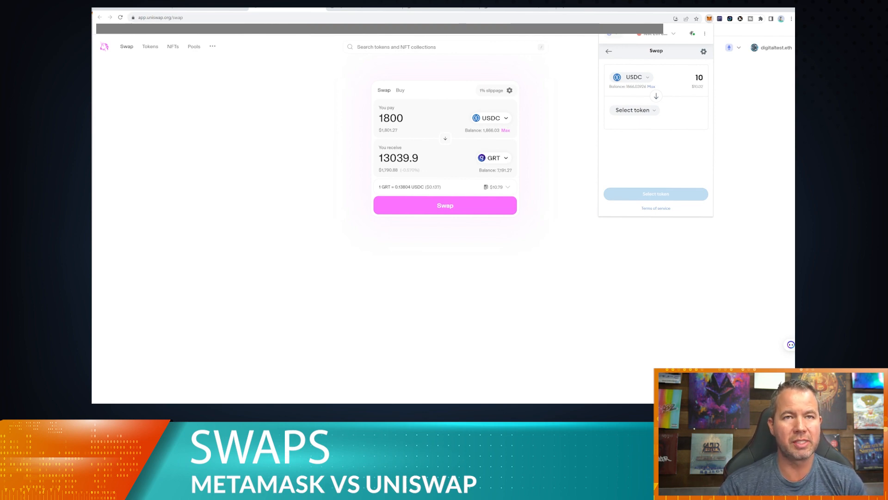
{"action": "type", "text": "1800"}
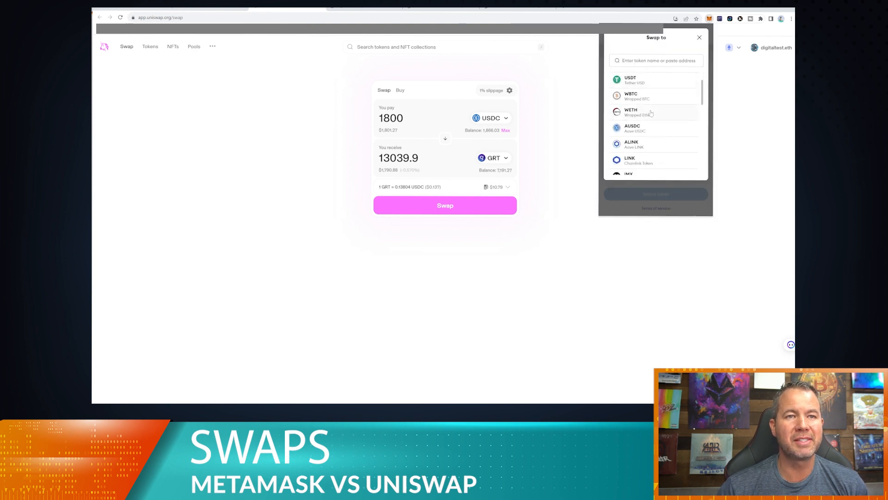
{"action": "scroll", "scroll_direction": "down", "scroll_amount": 3}
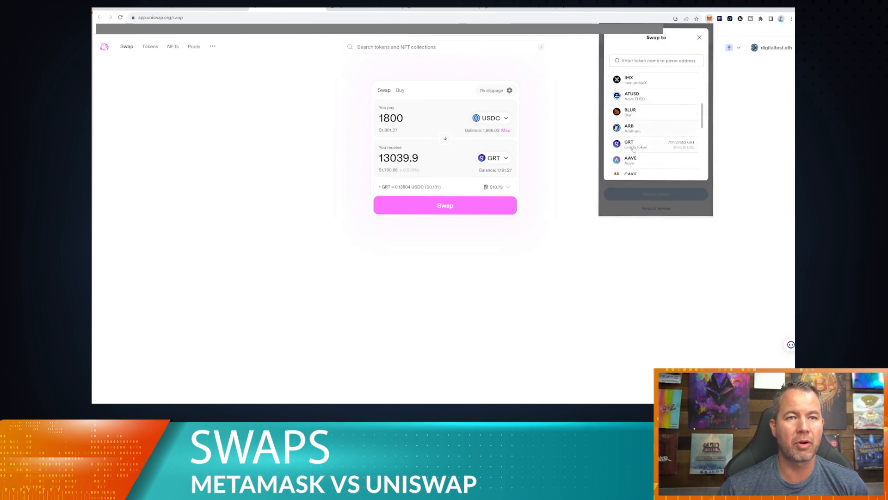
{"action": "left_click", "coordinate": [640, 144]}
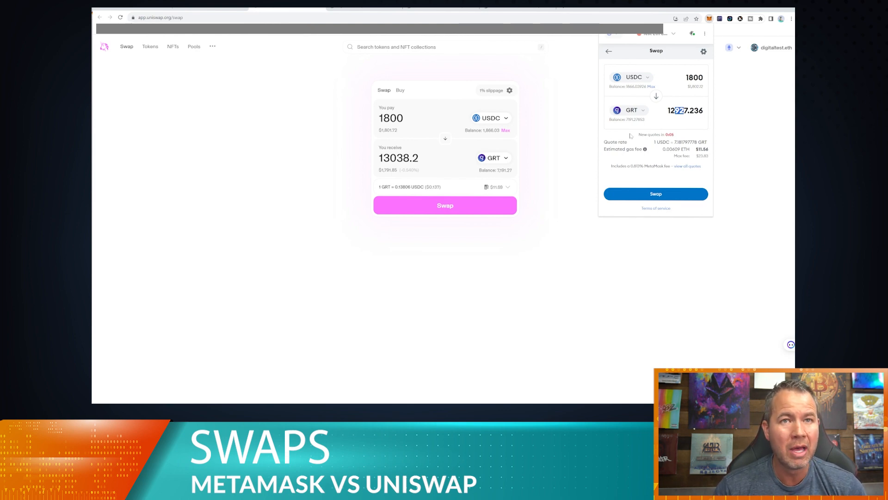
{"action": "mouse_move", "coordinate": [448, 153]}
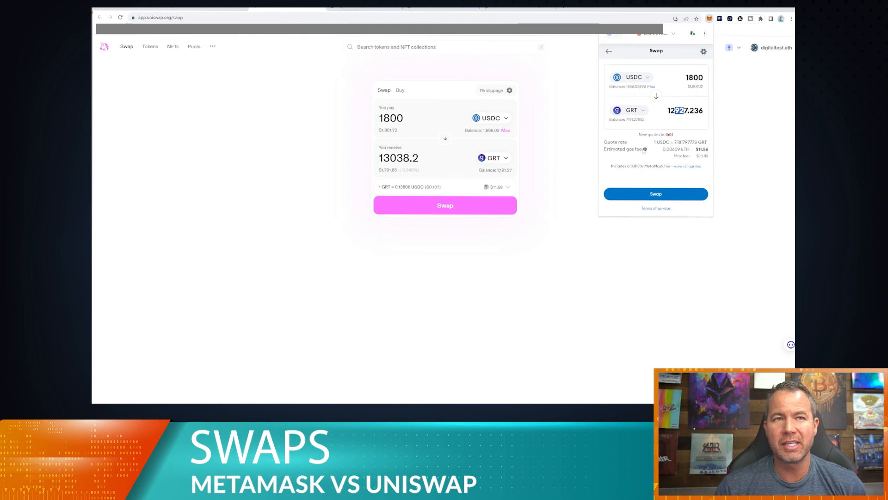
{"action": "mouse_move", "coordinate": [464, 136]}
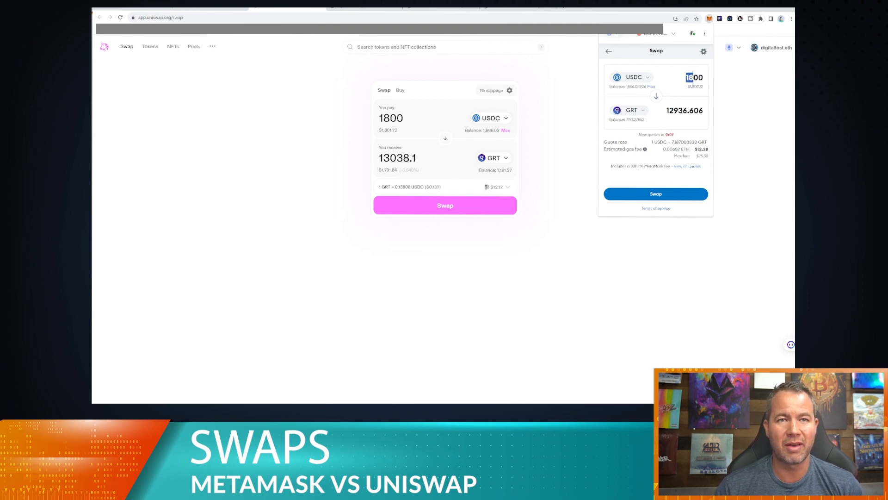
Enter a 5000 USDC pay amount on Uniswap, flagged insufficient balance
{"action": "type", "text": "50000"}
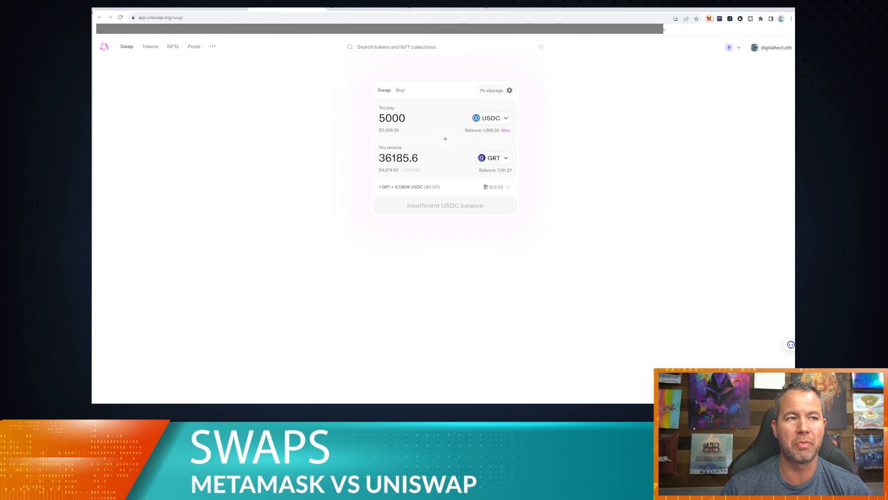
Bring up MetaMask's 5000 USDC quote of about 35,905 GRT against Uniswap's 36,185.6 GRT
{"action": "left_click", "coordinate": [709, 18]}
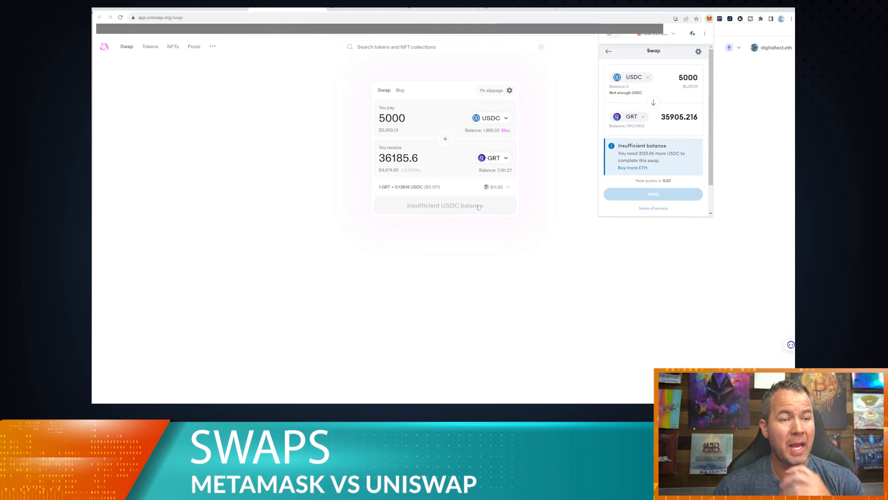
{"action": "mouse_move", "coordinate": [786, 150]}
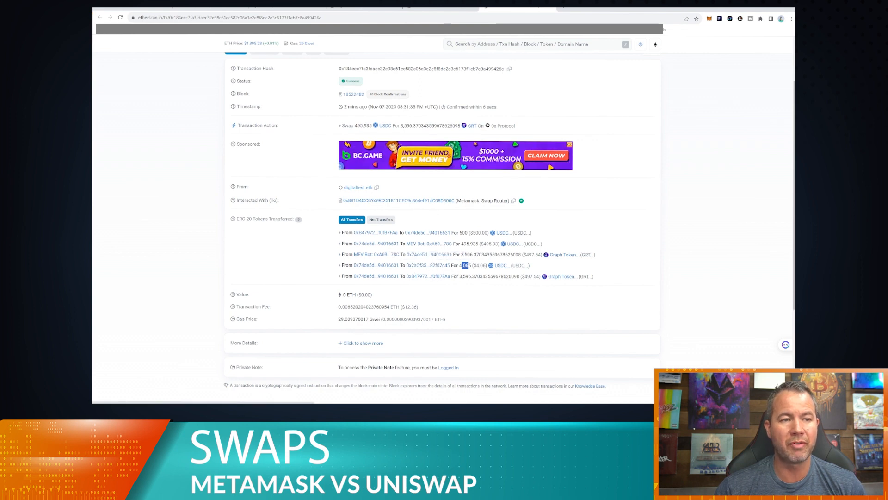
Highlight the separate roughly $4.06 USDC fee transfer in the swap transaction
{"action": "double_click", "coordinate": [466, 266]}
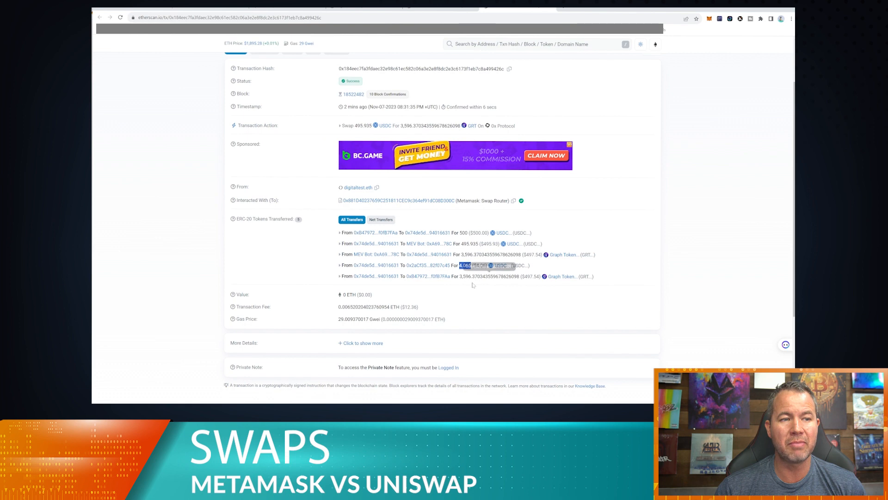
{"action": "mouse_move", "coordinate": [430, 266]}
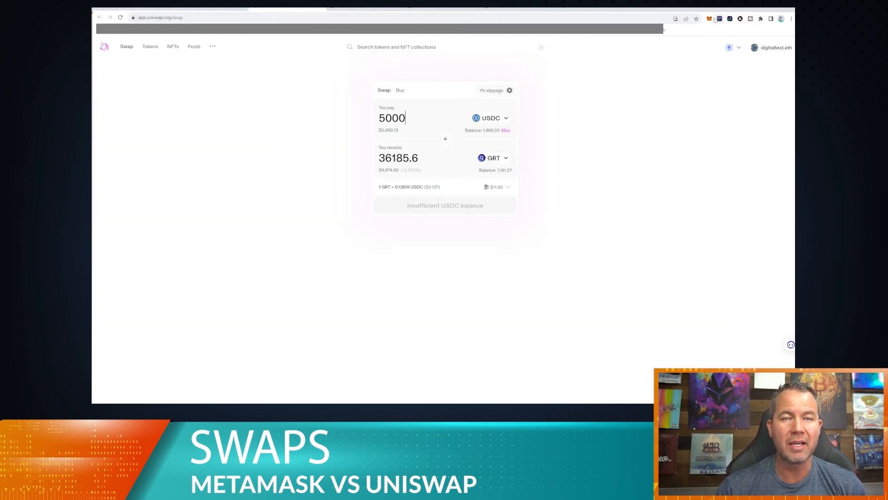
Raise the Uniswap pay amount to 50000 USDC for ETH, quoting about 26.2964 ETH
{"action": "left_click", "coordinate": [708, 19]}
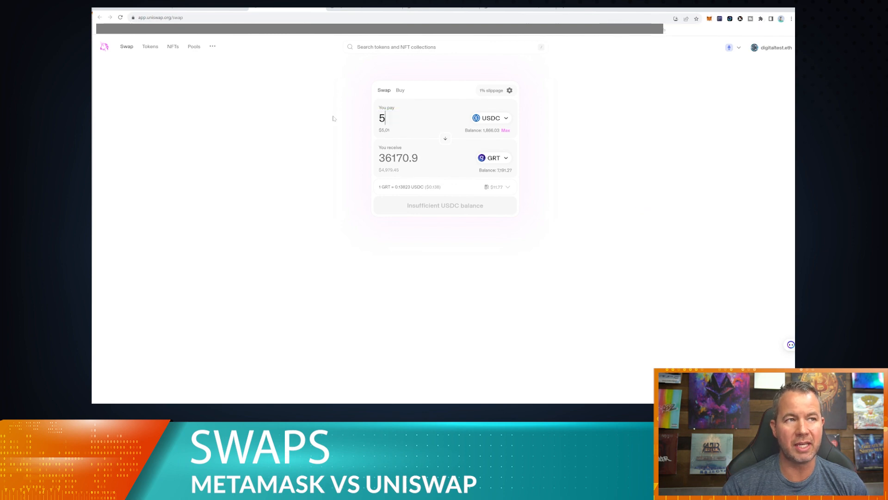
{"action": "type", "text": "0000"}
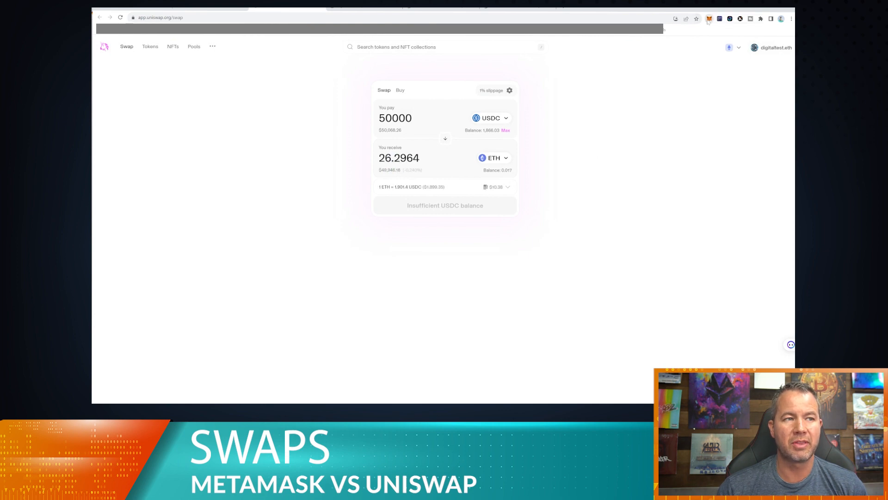
{"action": "left_click", "coordinate": [710, 19]}
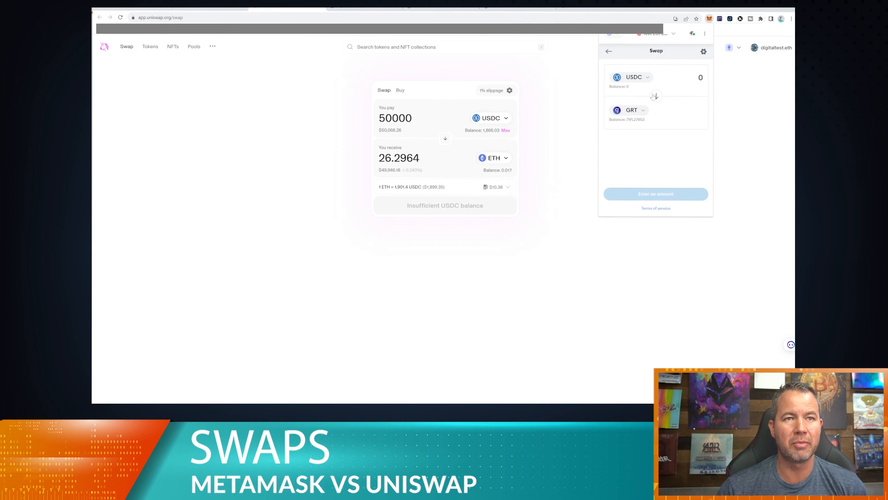
Quote 50000 USDC to ETH in MetaMask, about 26.1235 ETH with insufficient balance
{"action": "left_click", "coordinate": [630, 110]}
{"action": "type", "text": "50000"}
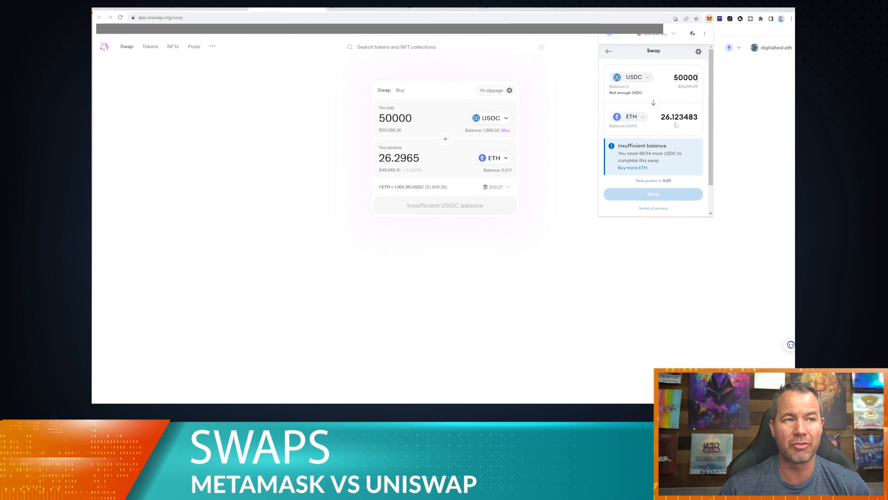
{"action": "mouse_move", "coordinate": [677, 70]}
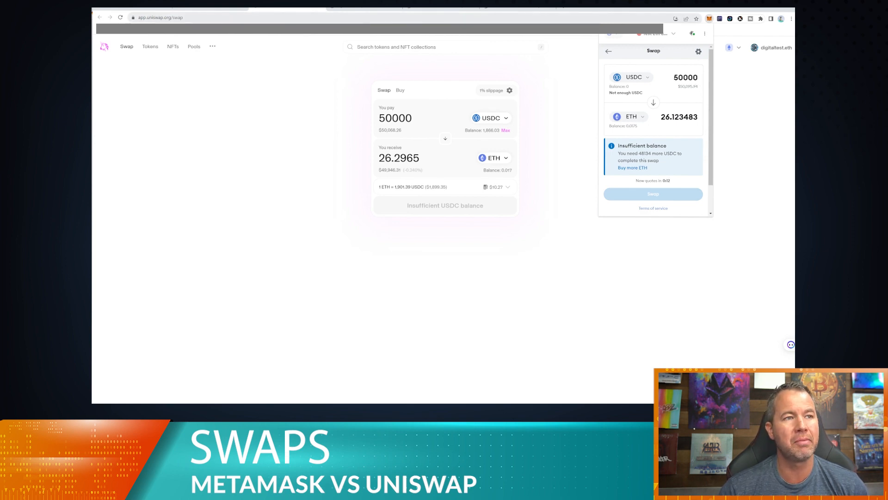
Reverse the Uniswap swap to pay 0.17 ETH, quoting about 322.05 USDC
{"action": "left_click", "coordinate": [445, 138]}
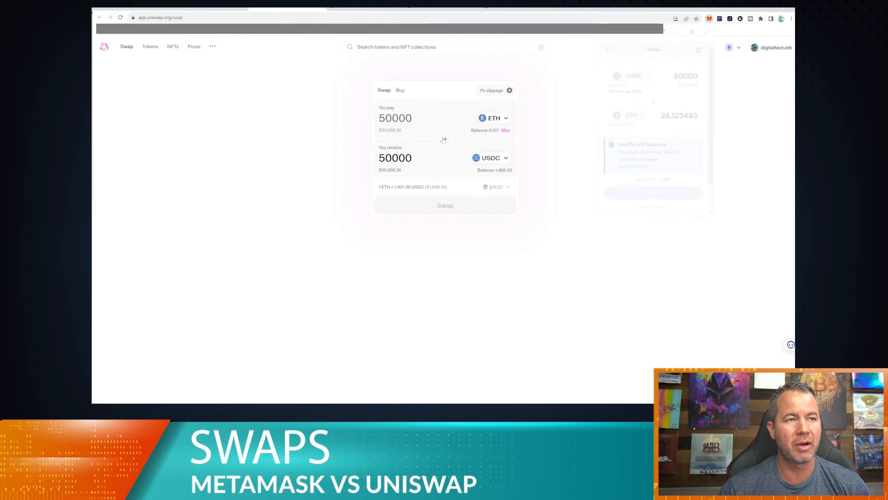
{"action": "left_click", "coordinate": [445, 138]}
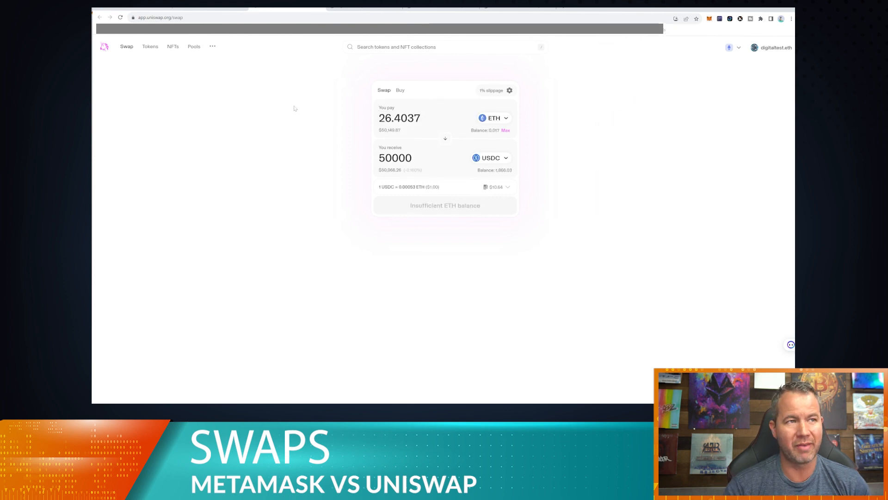
{"action": "double_click", "coordinate": [400, 118]}
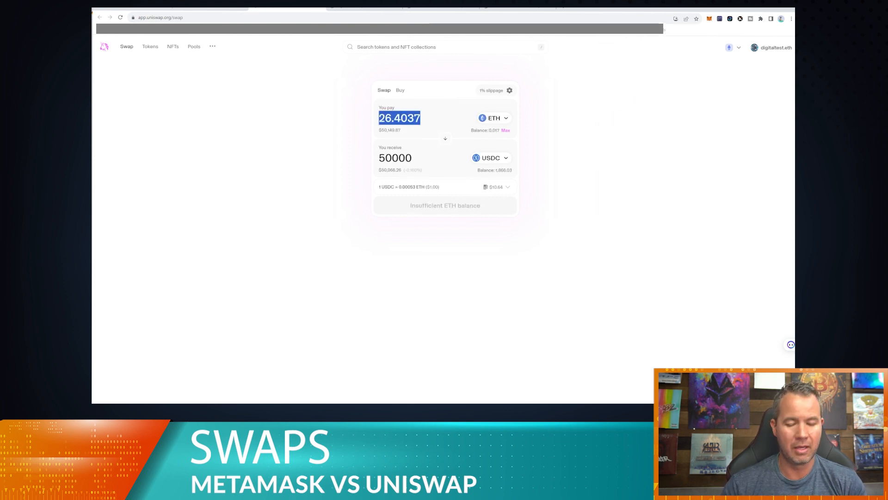
{"action": "type", "text": ".17"}
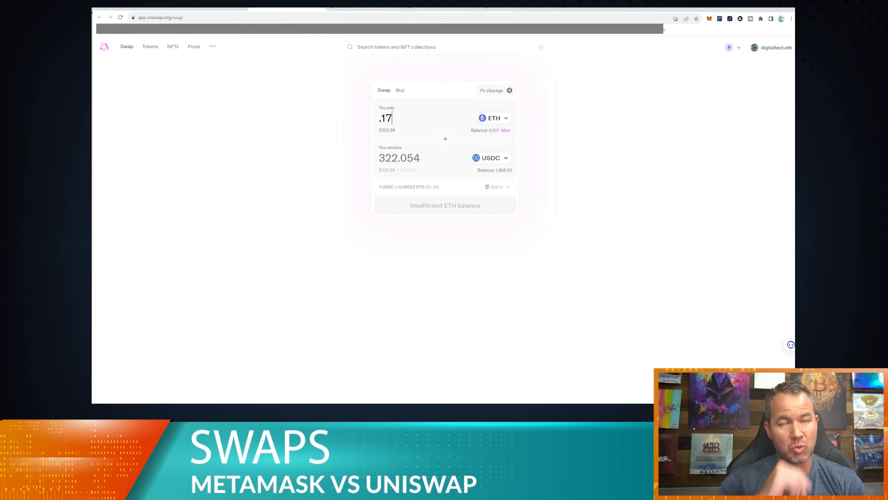